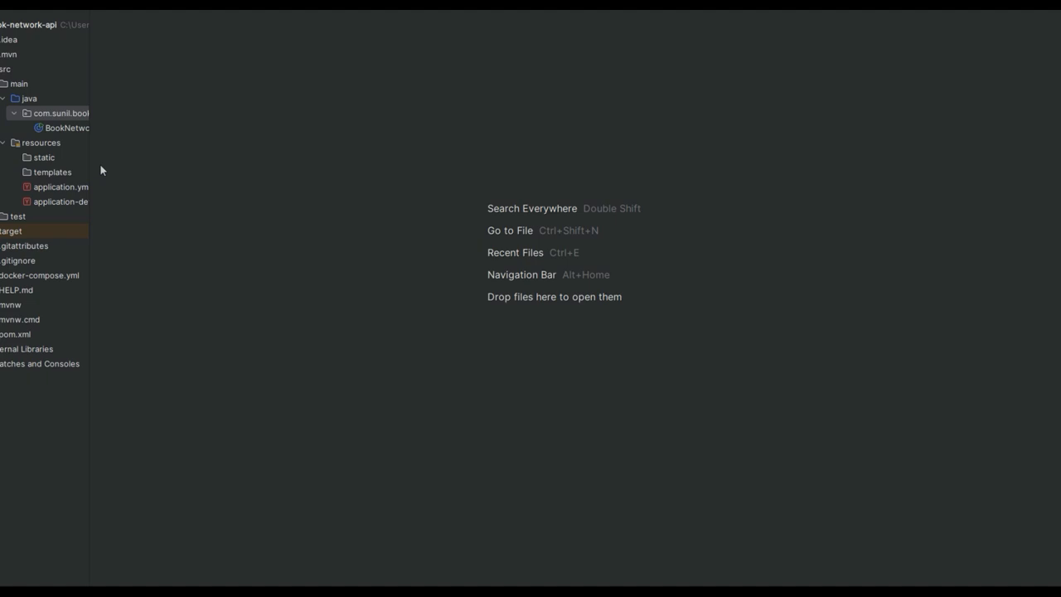
# - Add a new Java class named DocumentHolderDetails to the com.sunil.book_network_api package
pyautogui.rightClick(62, 113)
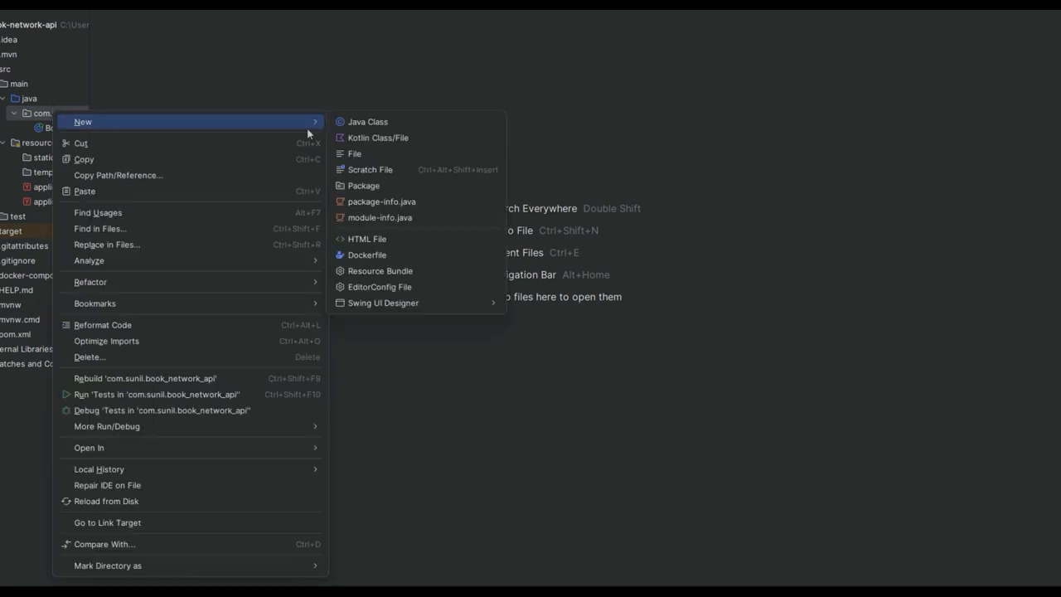
pyautogui.click(367, 121)
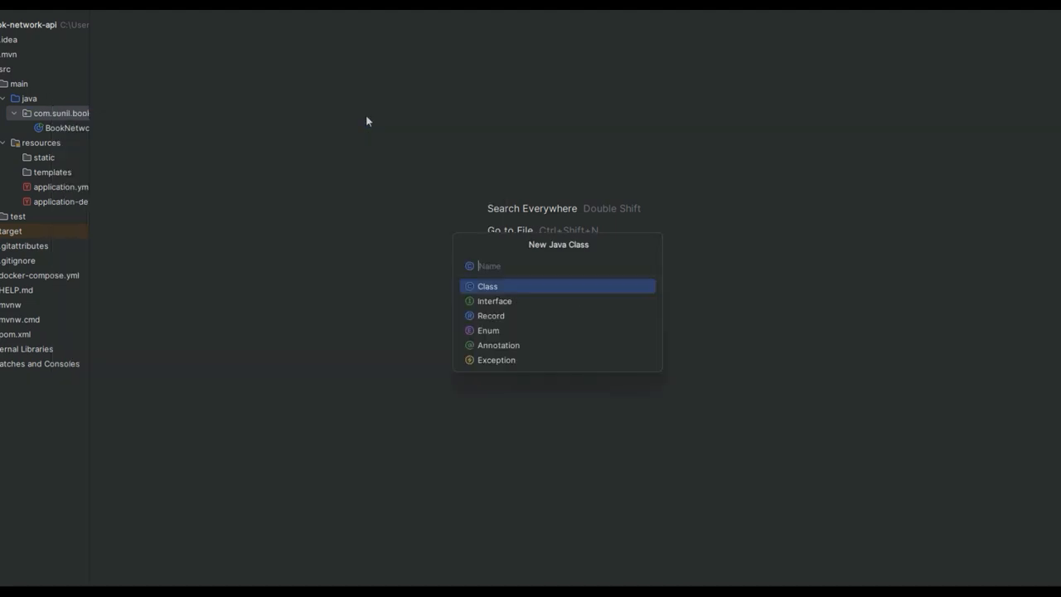
pyautogui.write('DocumentH')
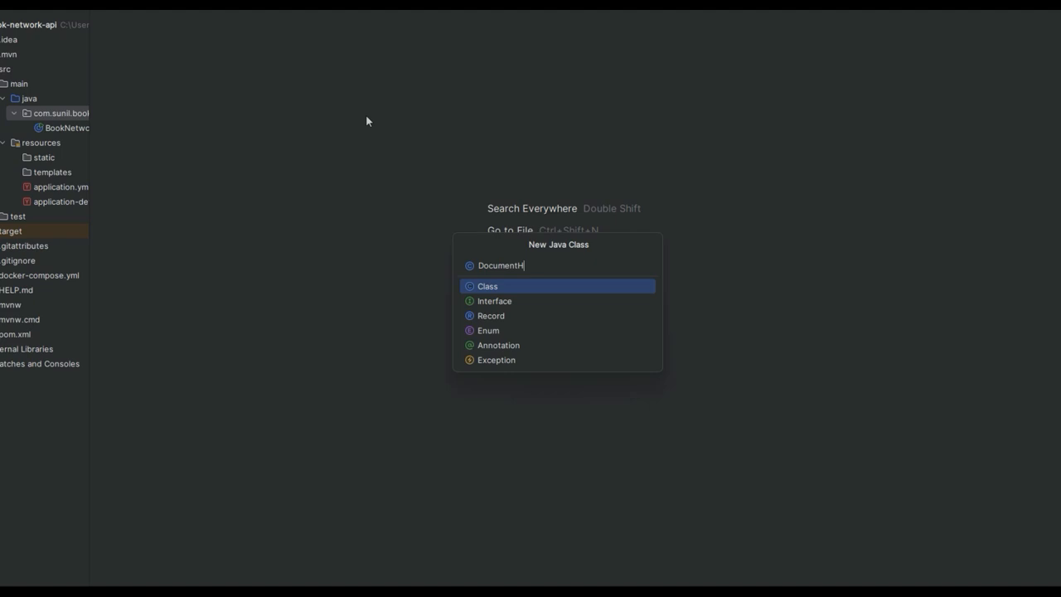
pyautogui.write('olderDetai')
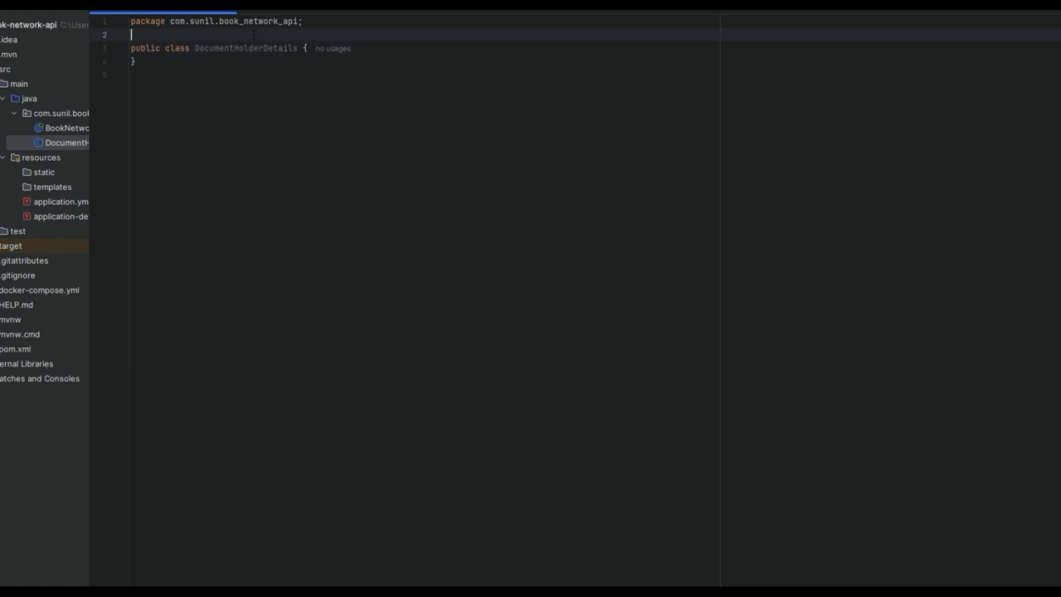
pyautogui.write('@Da')
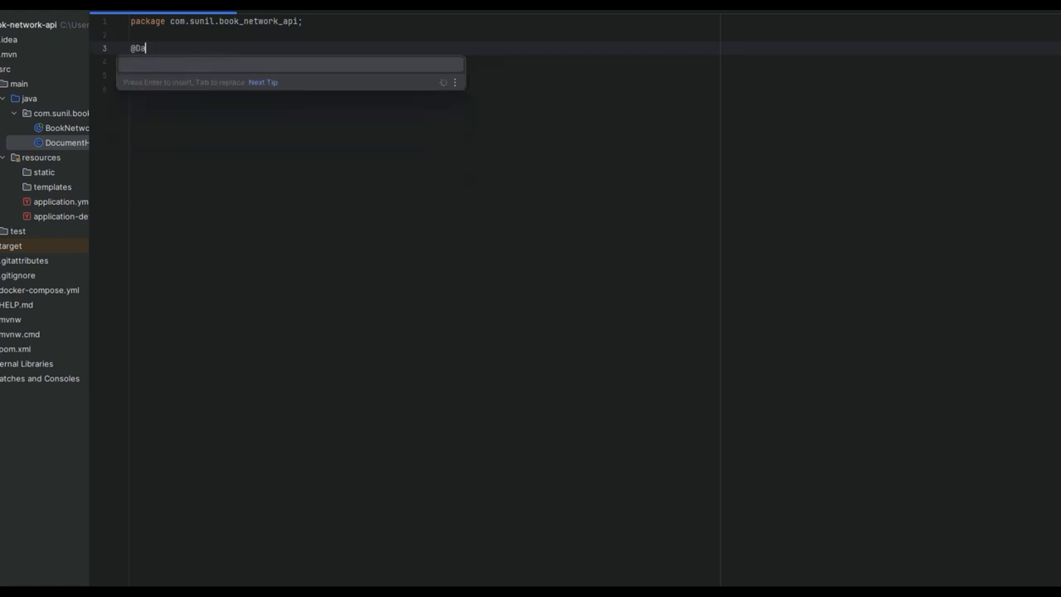
pyautogui.press('Enter')
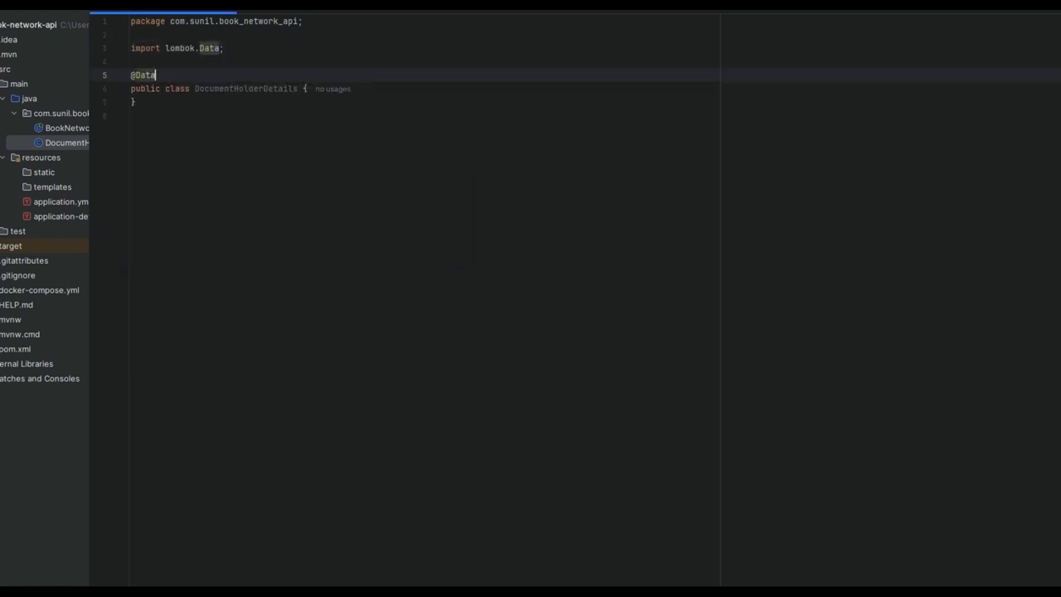
pyautogui.write('@Builder')
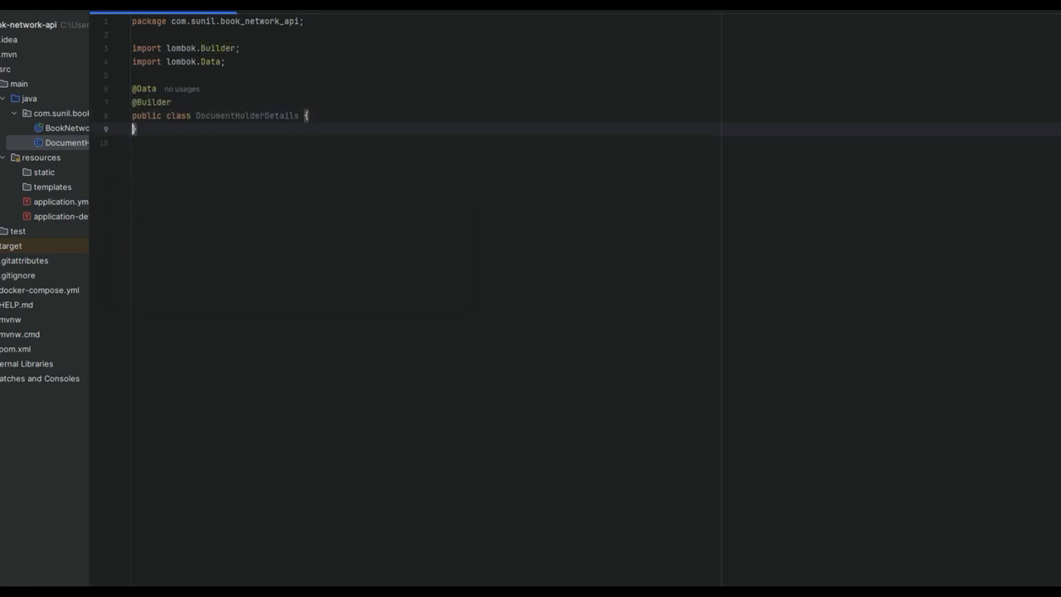
pyautogui.press('enter')
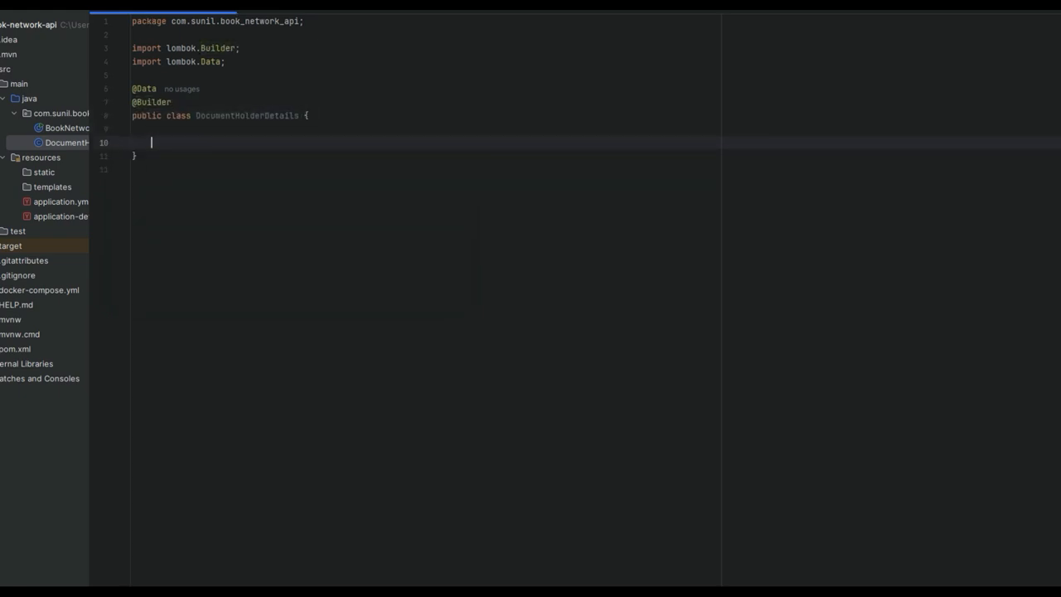
# - Declare private String fields firstName, lastName and emailAddress
pyautogui.write('private')
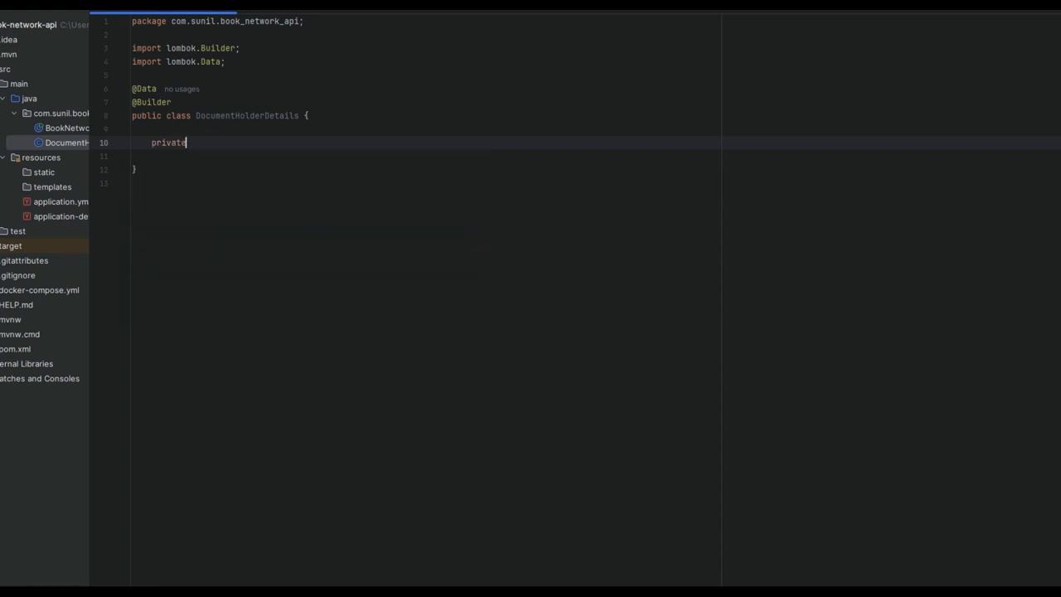
pyautogui.write('String')
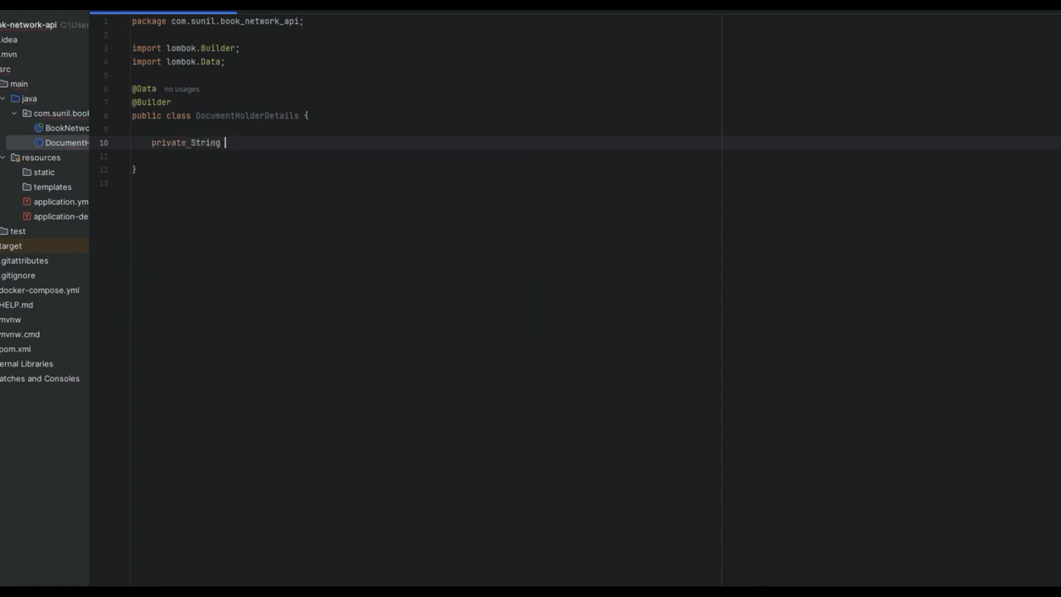
pyautogui.write('firstName;')
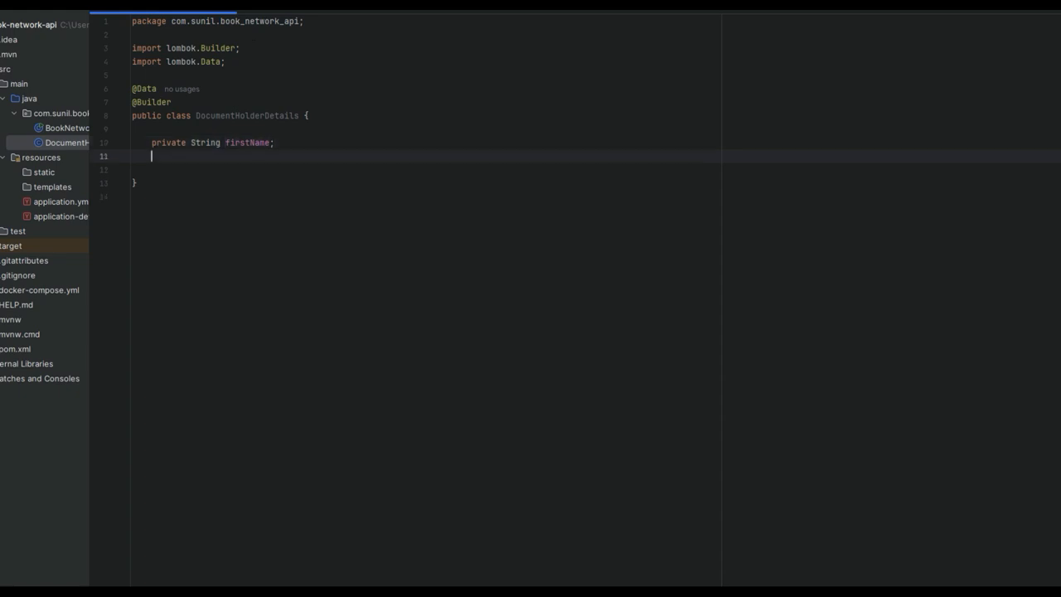
pyautogui.write('private String l')
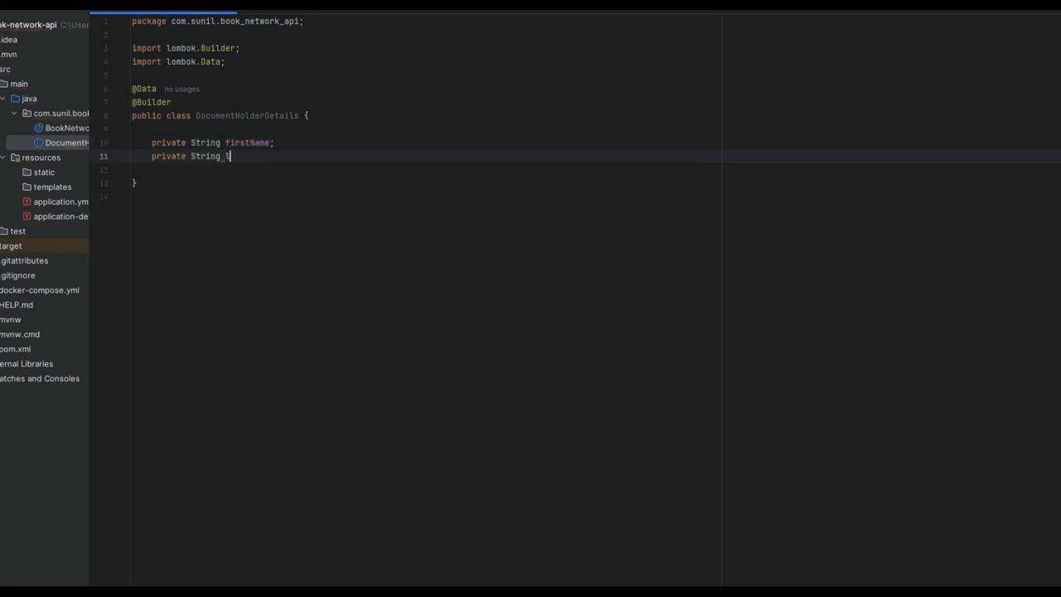
pyautogui.write('astName;')
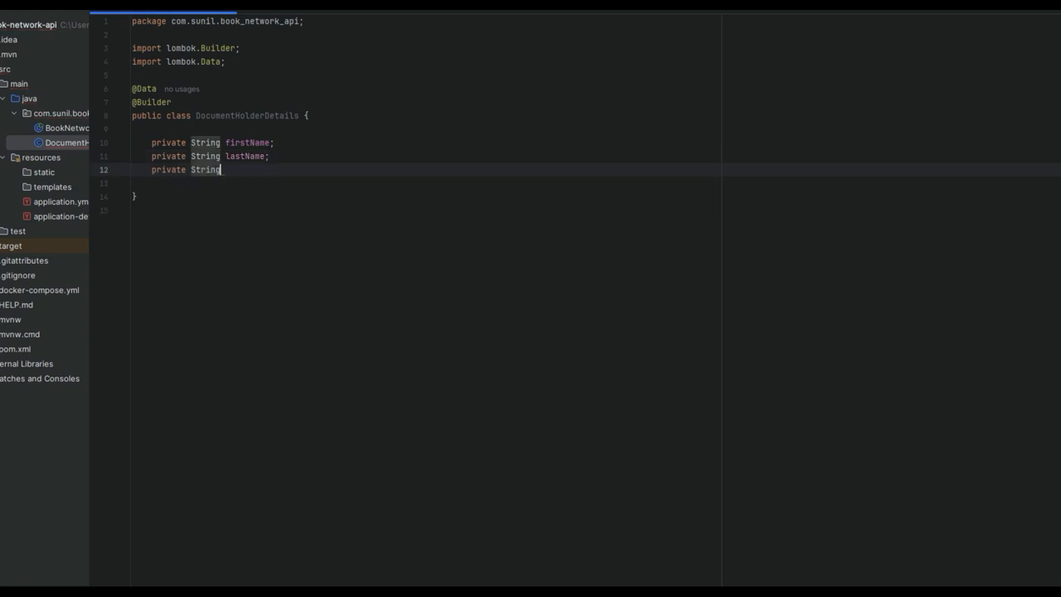
pyautogui.write('email')
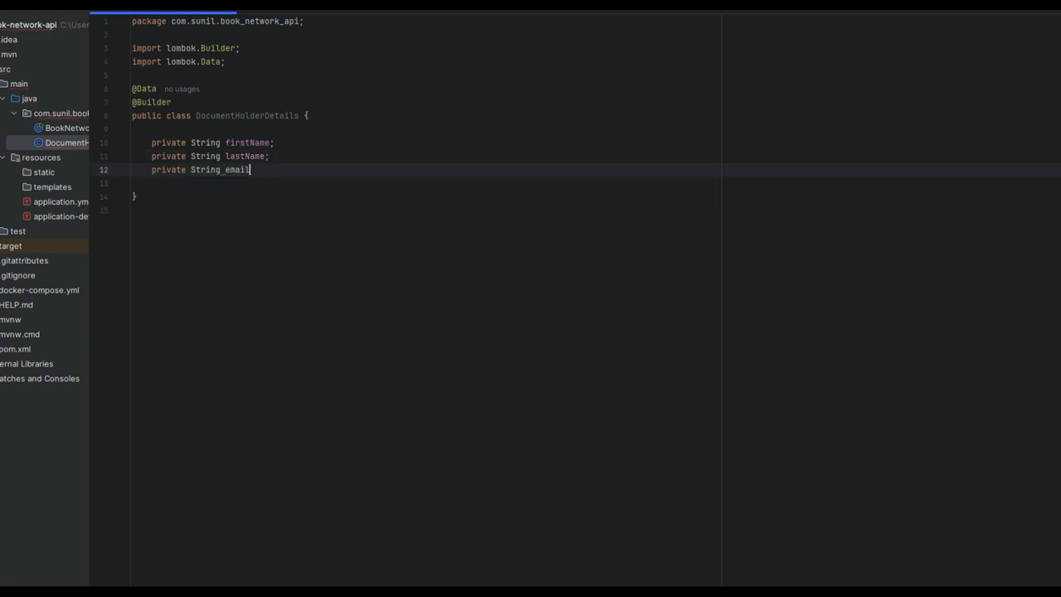
pyautogui.write('Address')
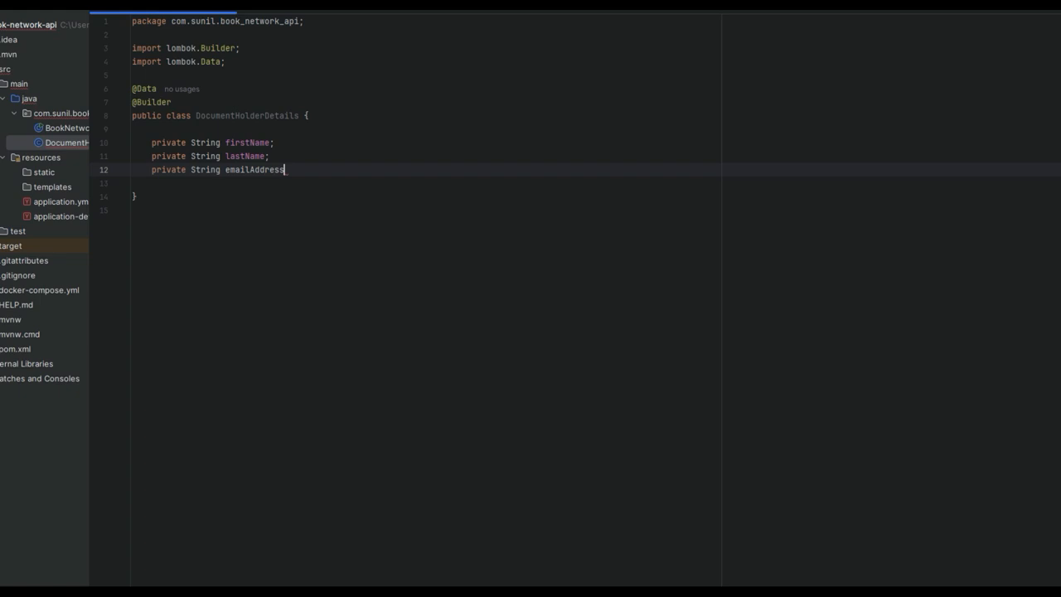
pyautogui.press('Enter')
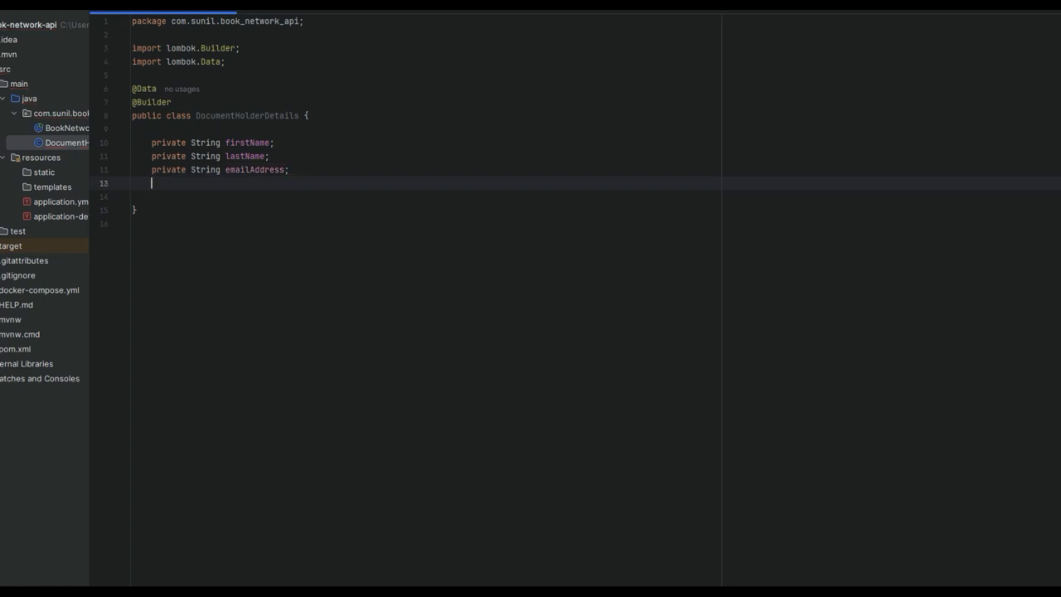
# - Add String fields phoneNumber and YOB plus a private AddressDetails addressDetails field
pyautogui.write('private String')
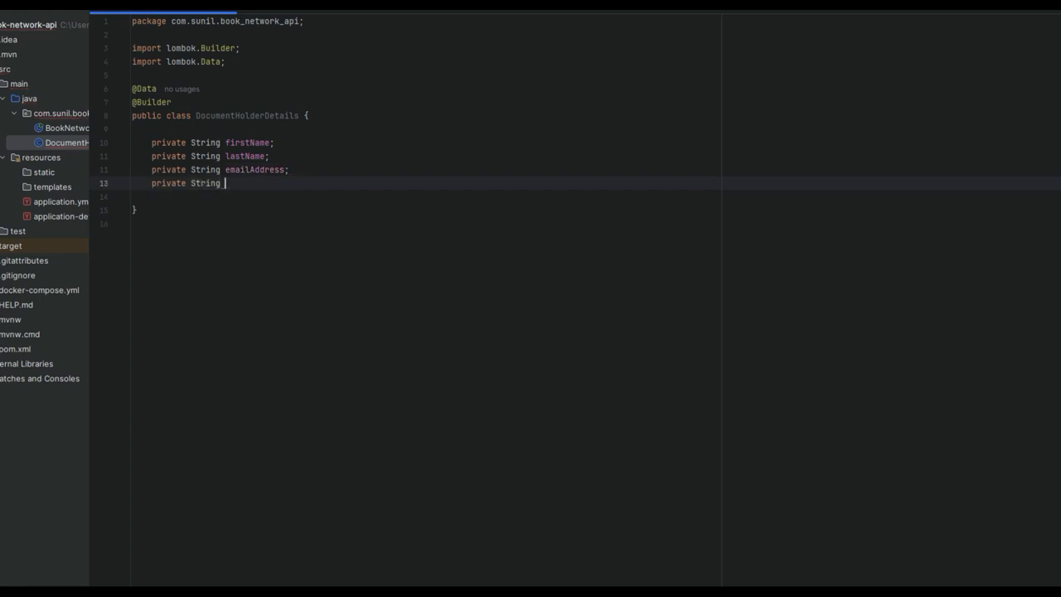
pyautogui.write('phoneNumber;')
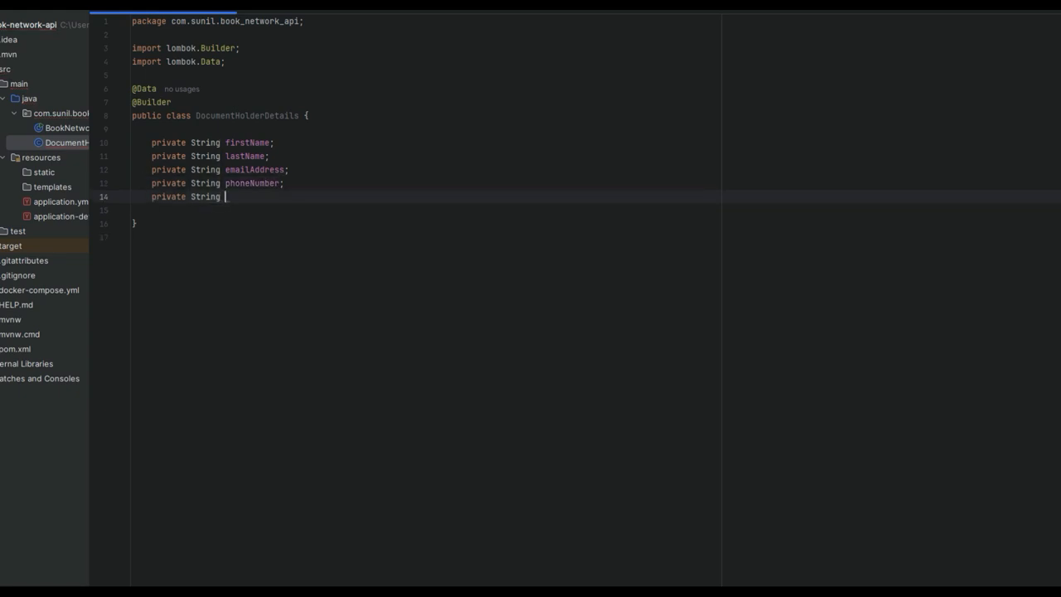
pyautogui.write('YOB;')
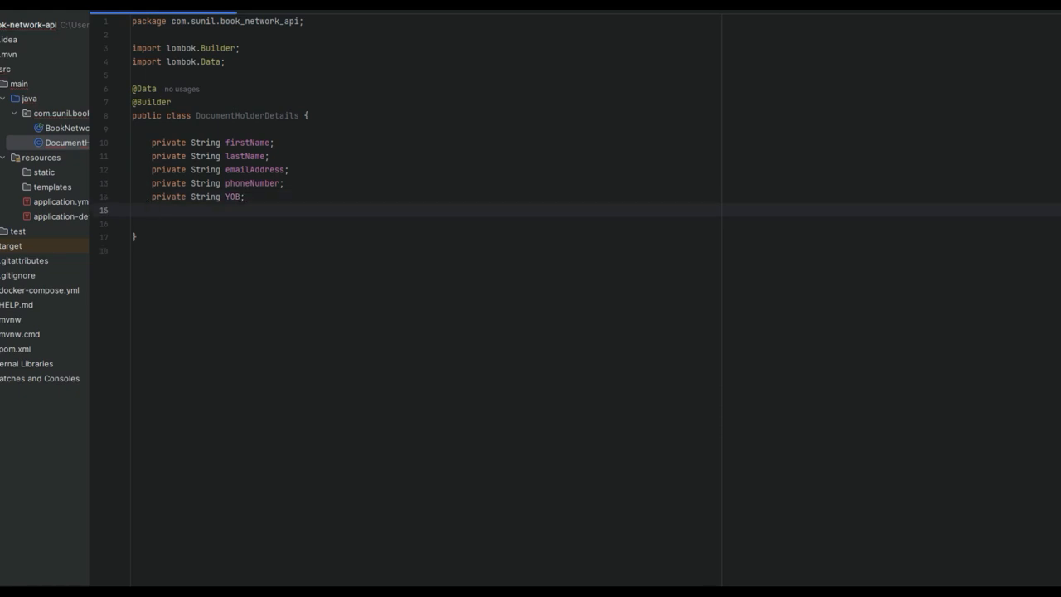
pyautogui.write('private')
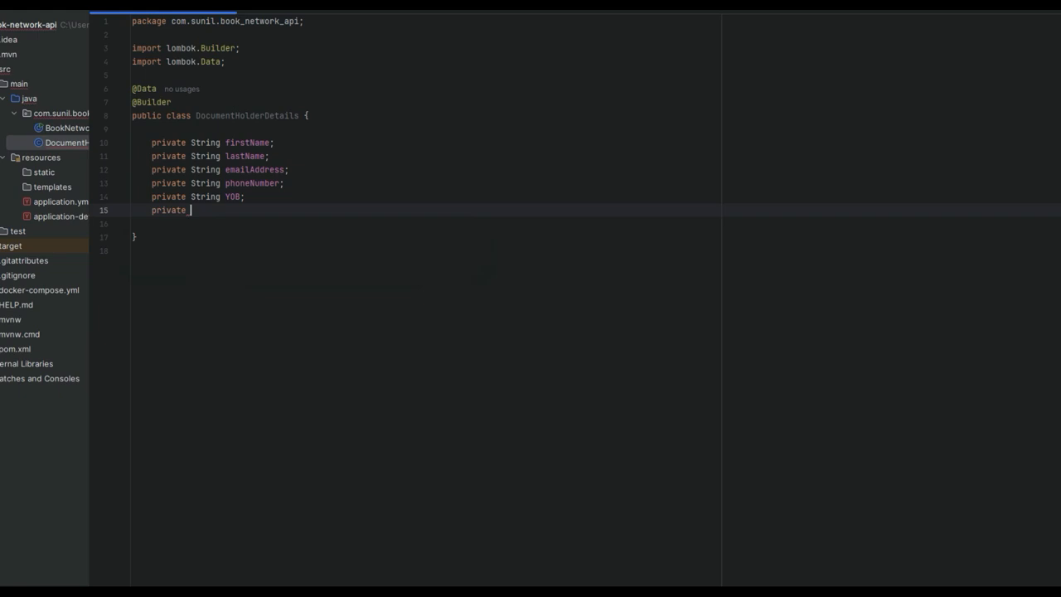
pyautogui.write('Addre')
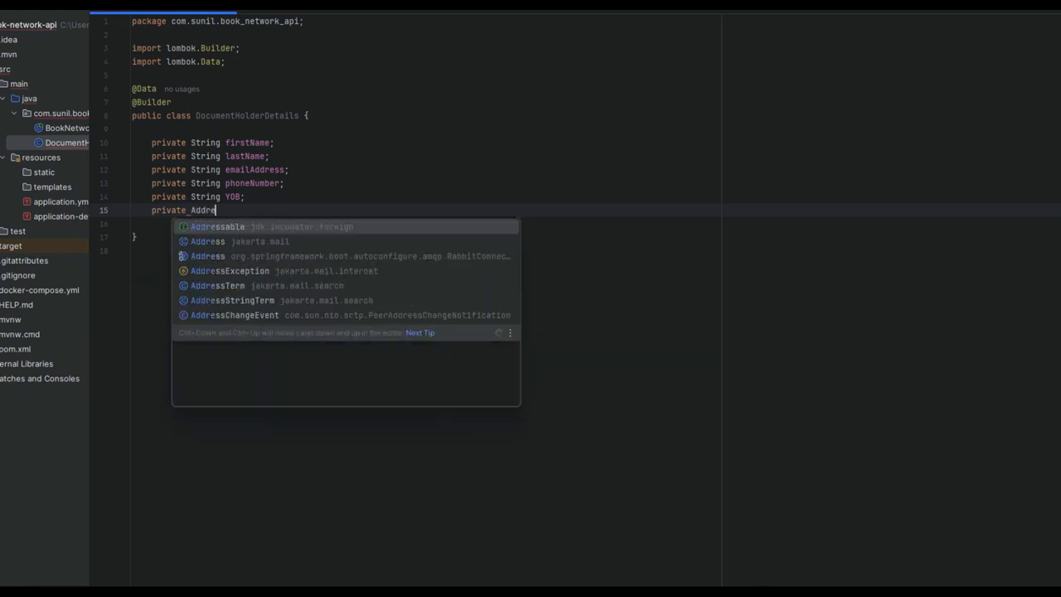
pyautogui.write('ssDe')
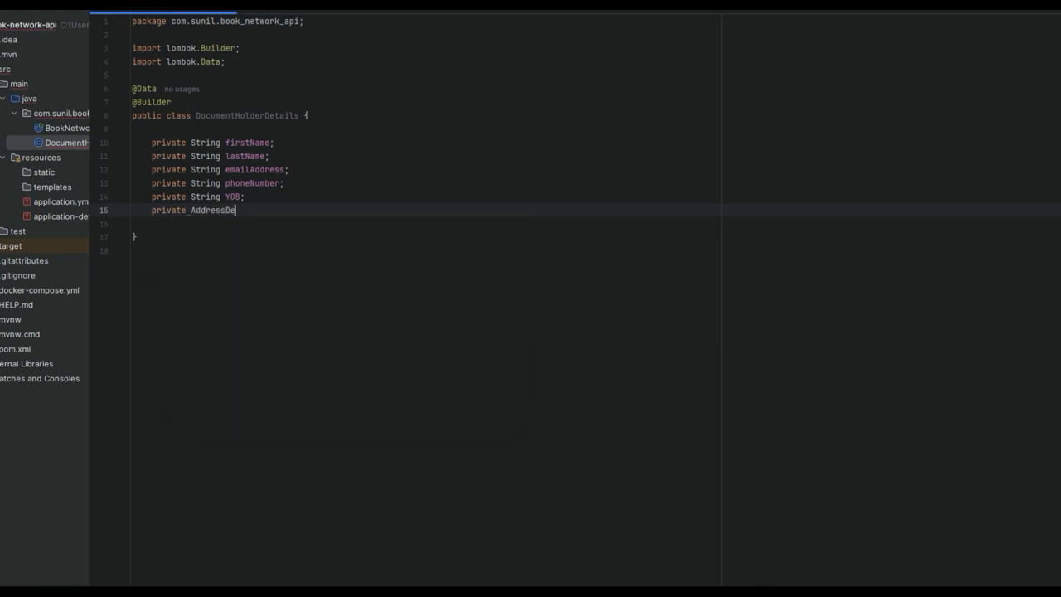
pyautogui.write('tails')
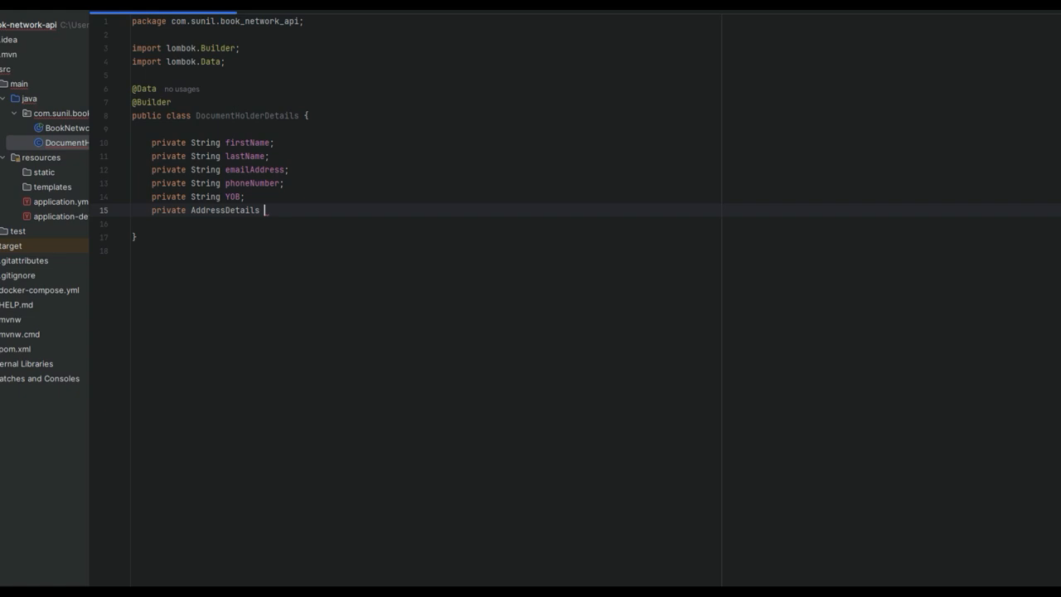
pyautogui.write('addressDetails;')
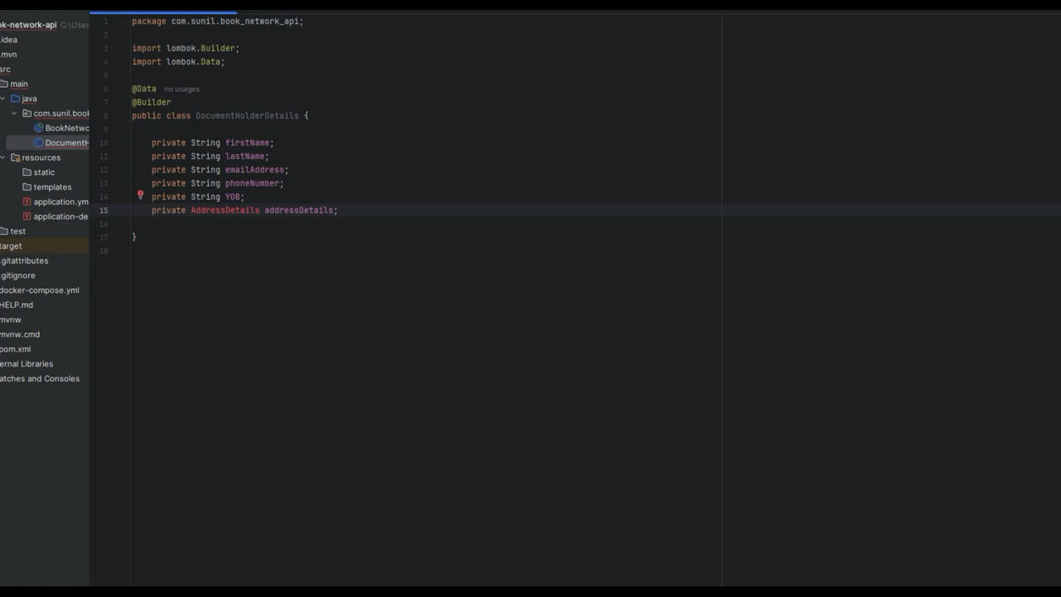
pyautogui.click(224, 210)
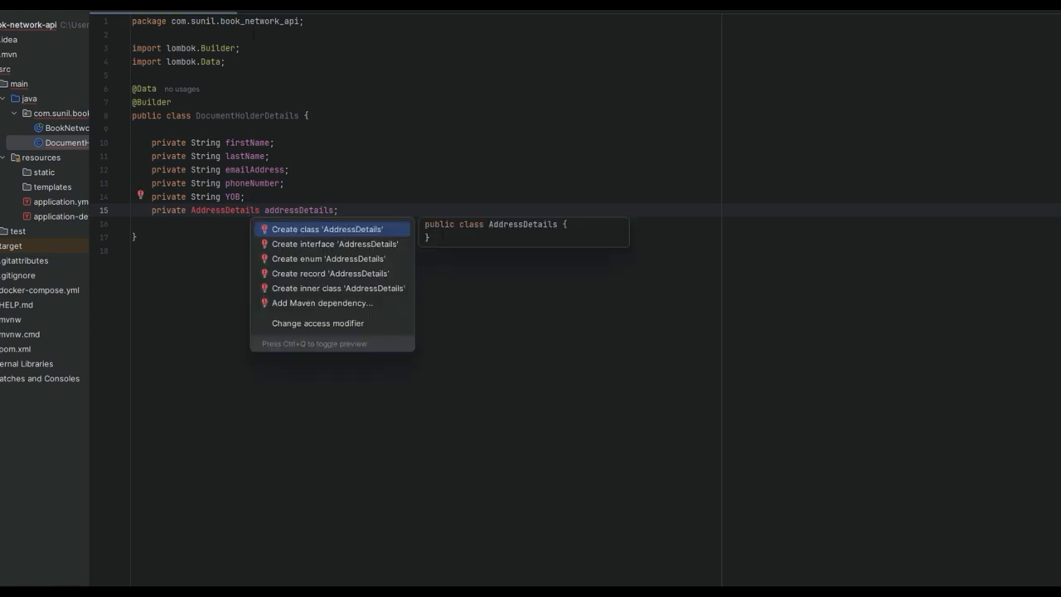
pyautogui.click(328, 229)
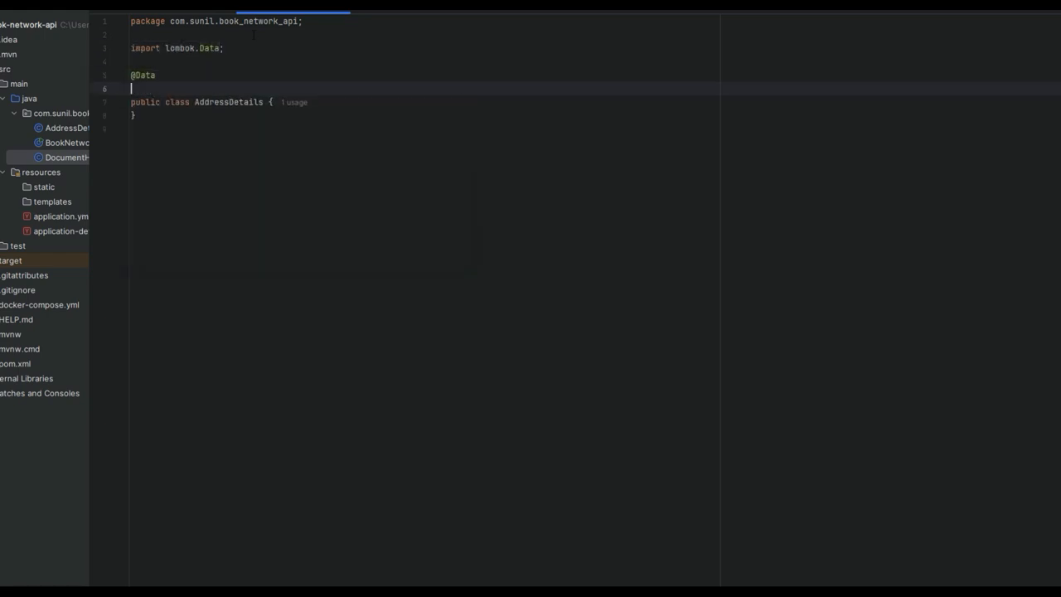
pyautogui.write('@Builder')
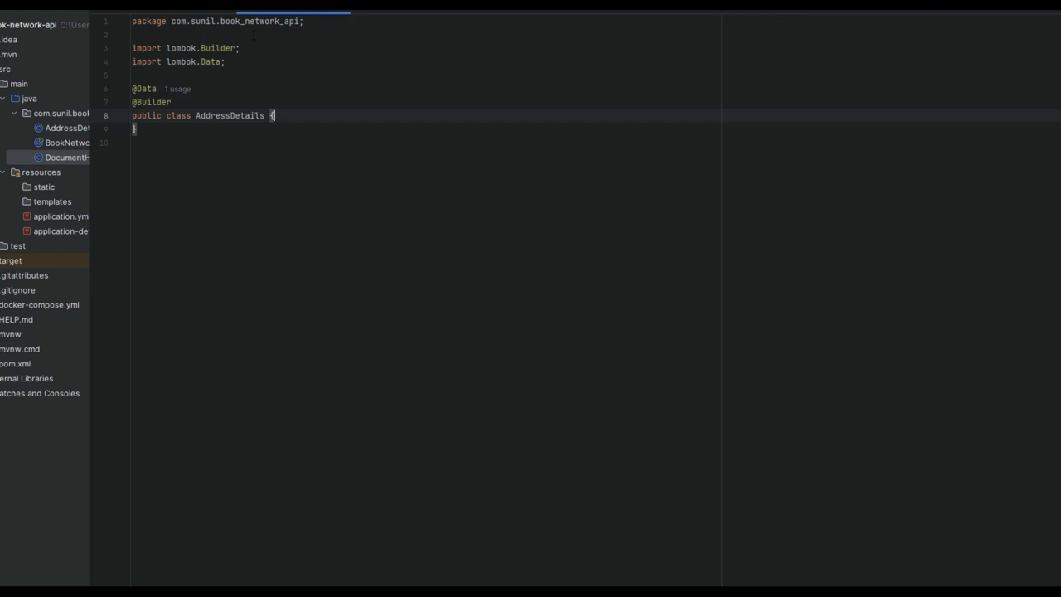
pyautogui.press('Enter')
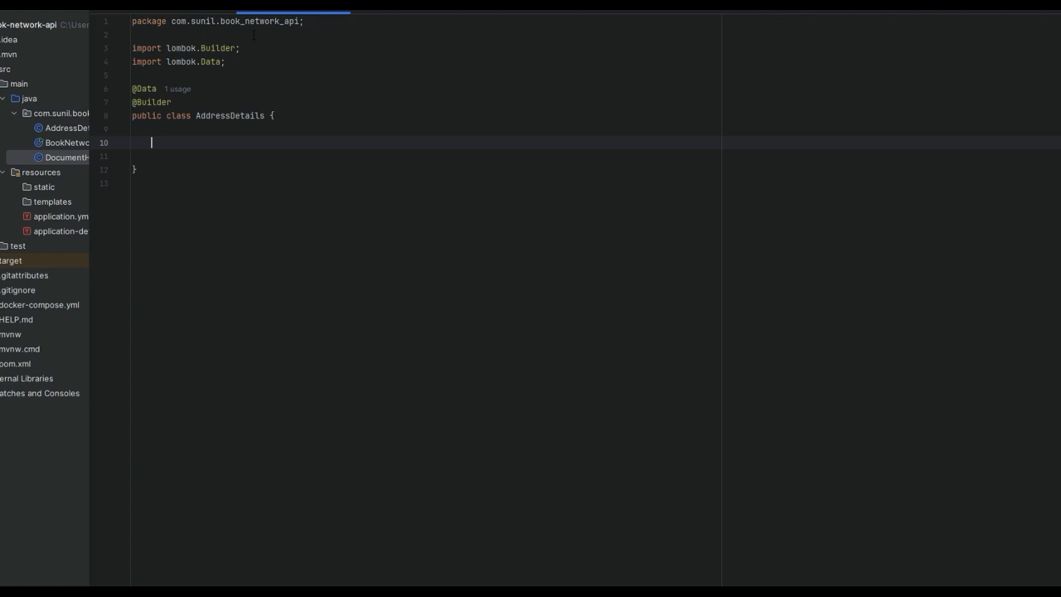
# - Declare String fields flatNumber and addressLine1 in AddressDetails
pyautogui.write('private String flat')
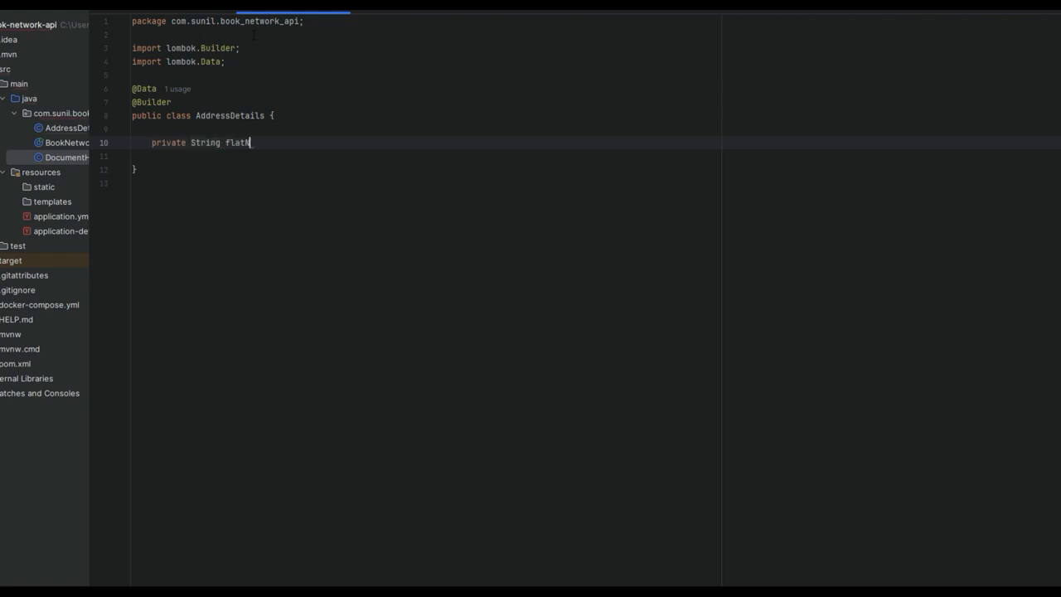
pyautogui.write('Number;')
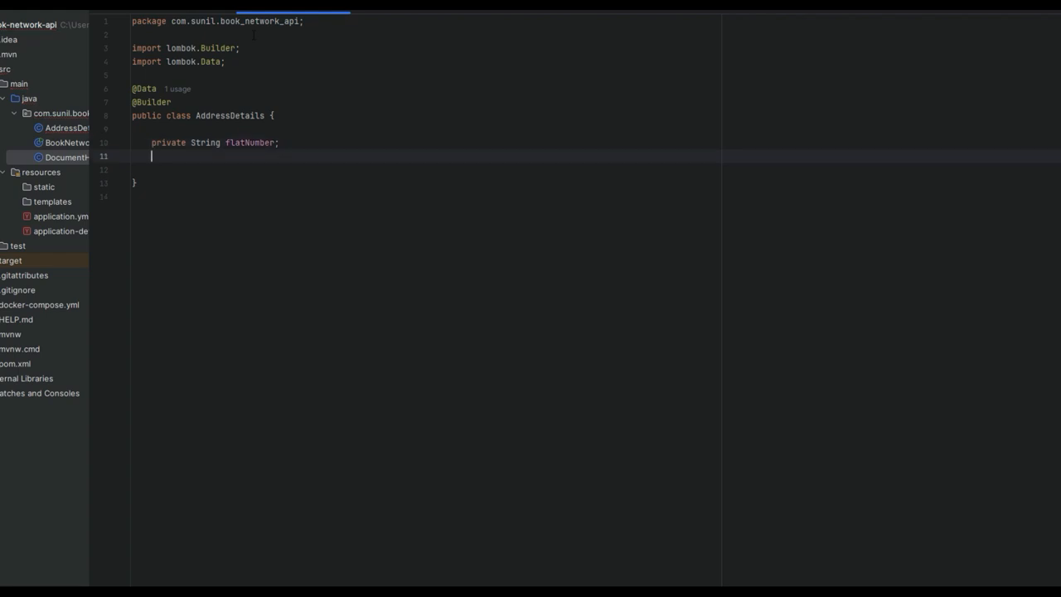
pyautogui.write('private String add')
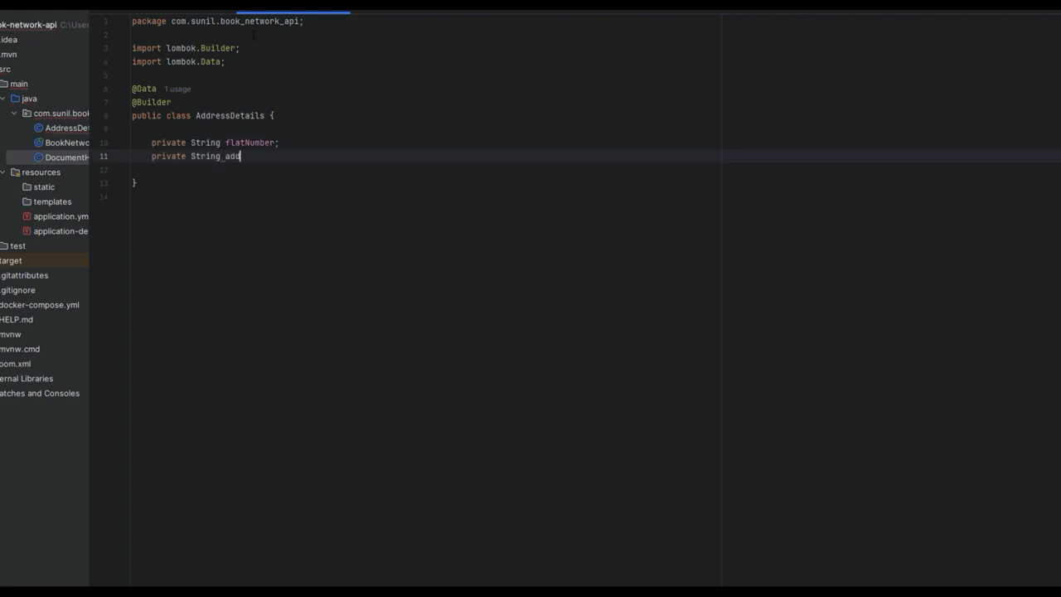
pyautogui.write('ress')
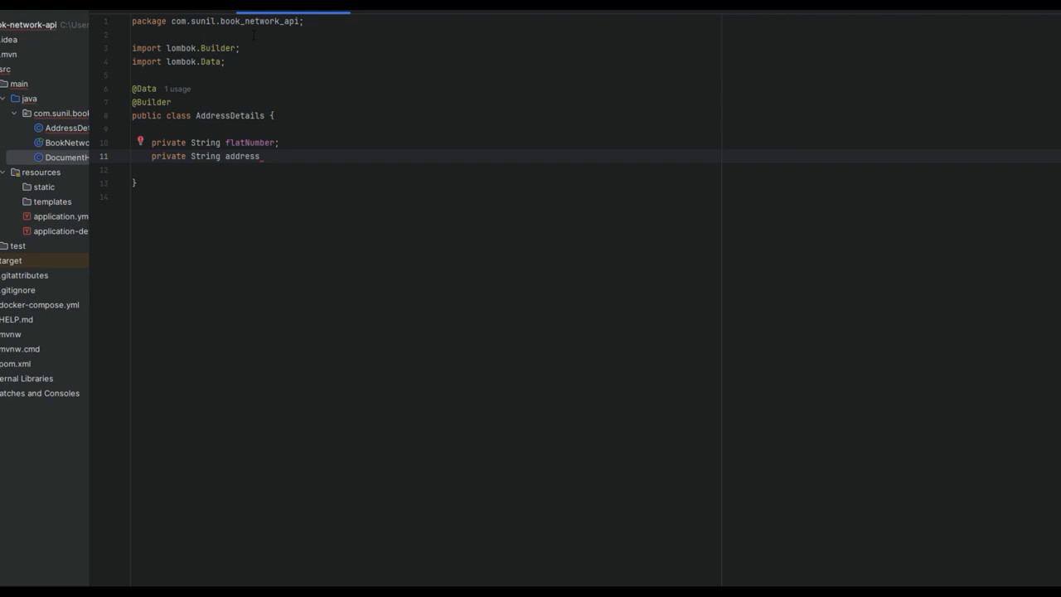
pyautogui.write('Line1;')
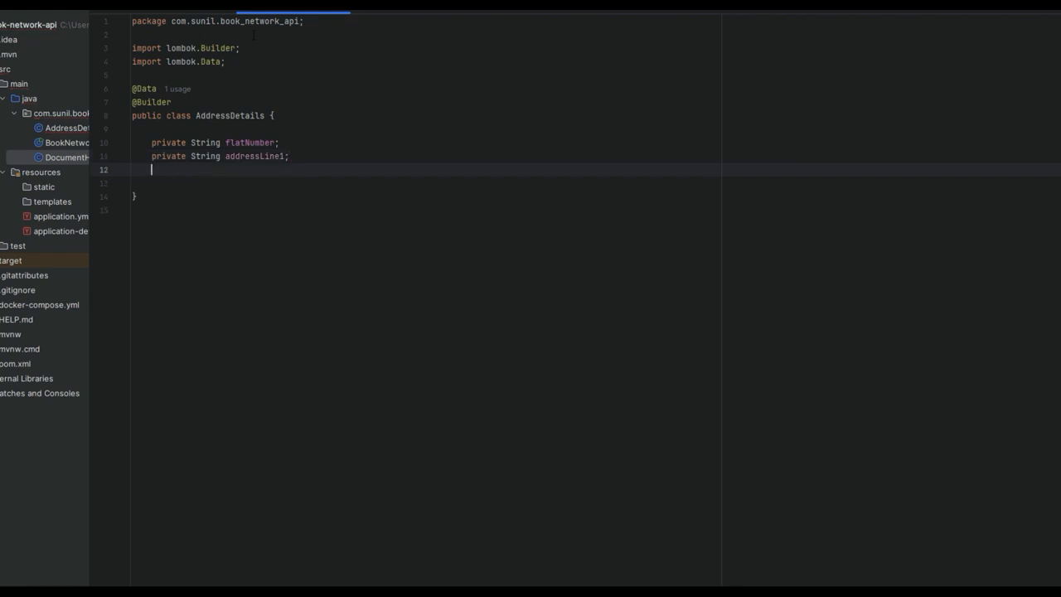
# - Add String fields addressLine2 and zipcode to AddressDetails
pyautogui.write('private String a')
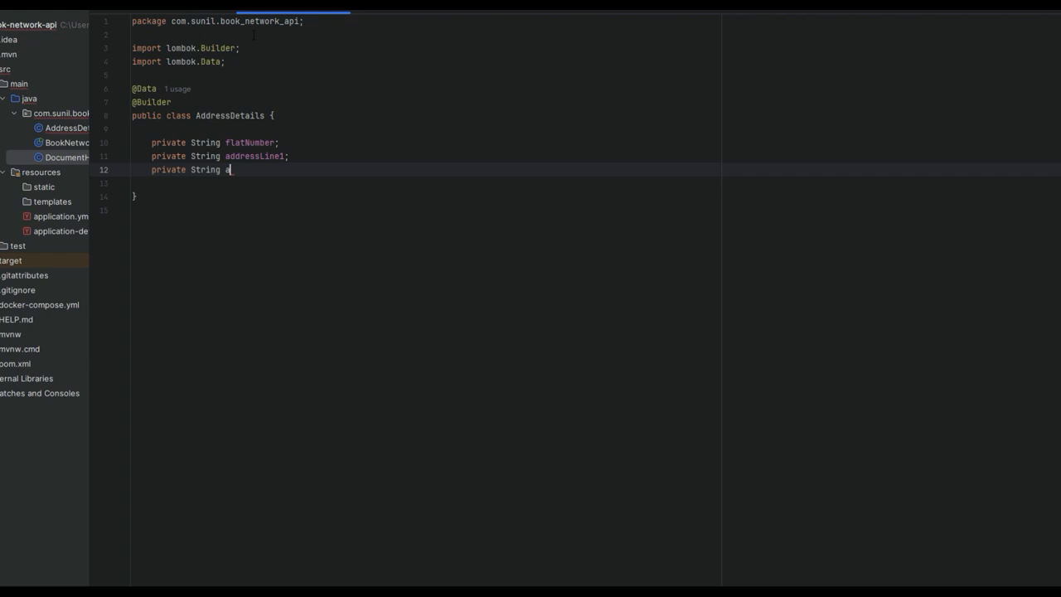
pyautogui.write('ddres')
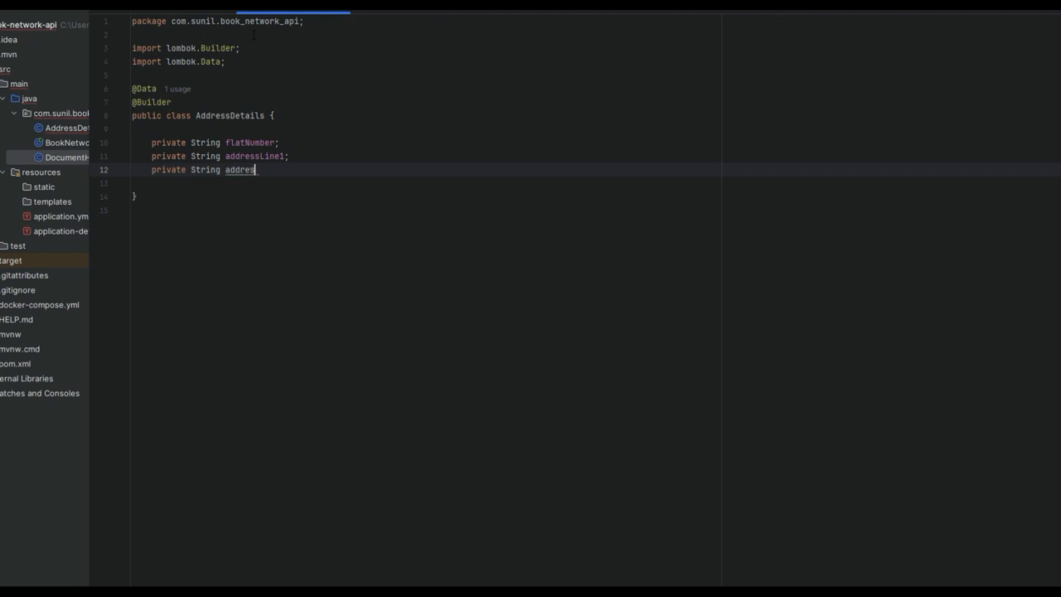
pyautogui.write('s')
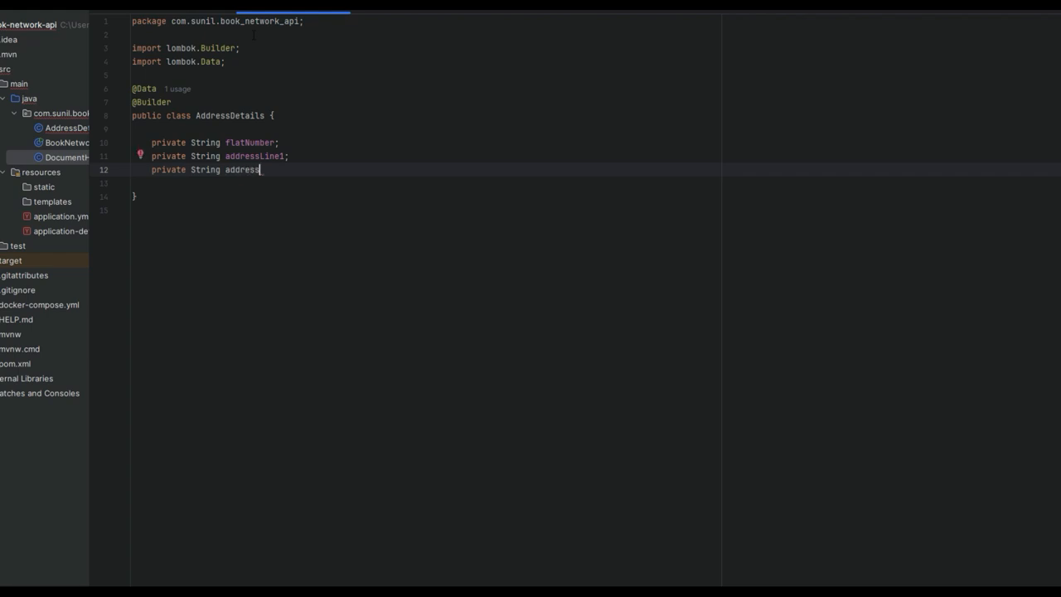
pyautogui.write('Line')
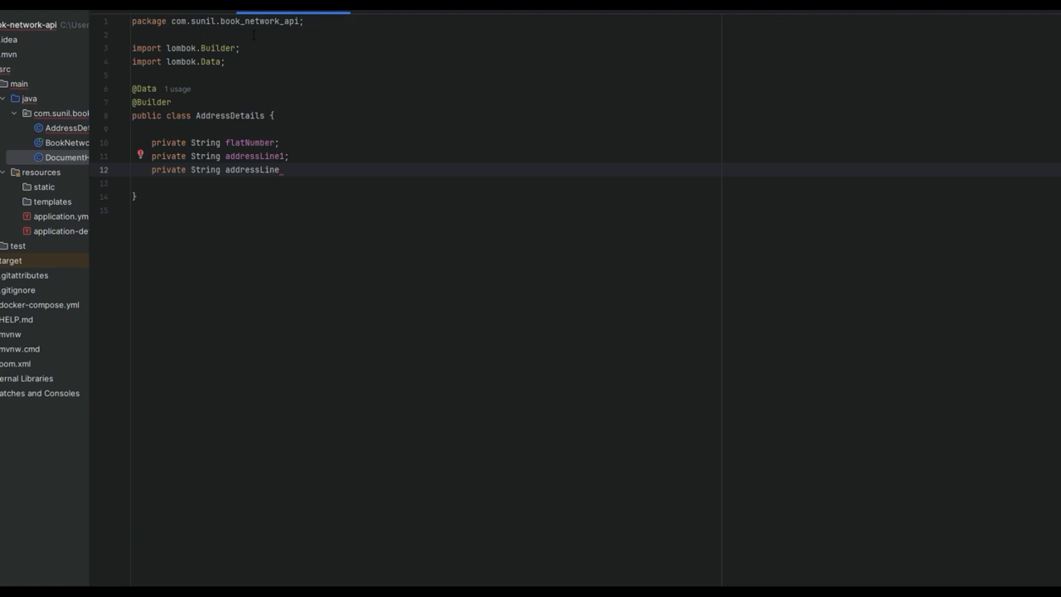
pyautogui.write('2;')
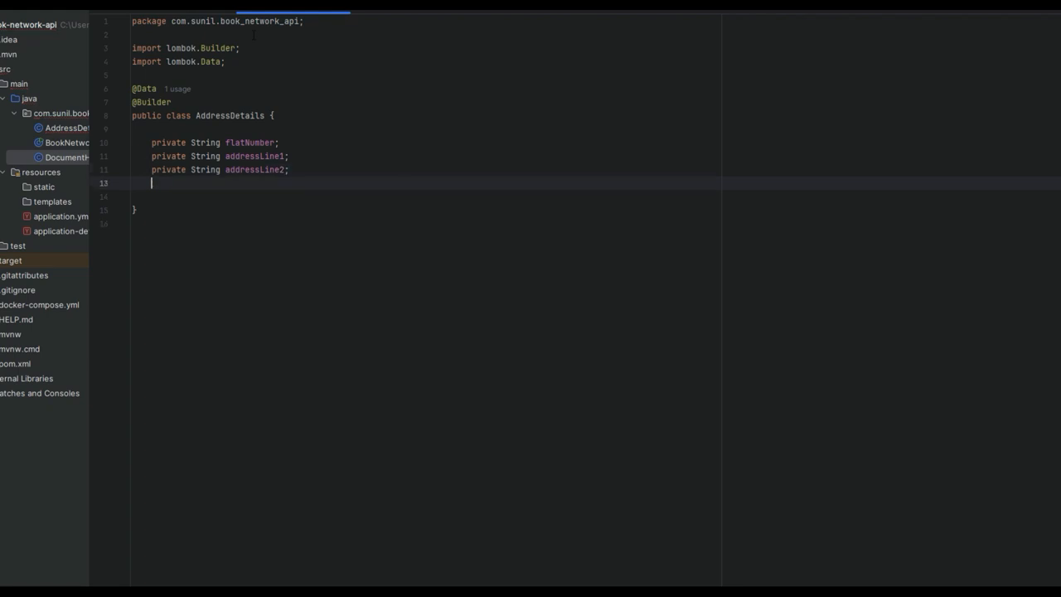
pyautogui.write('private String')
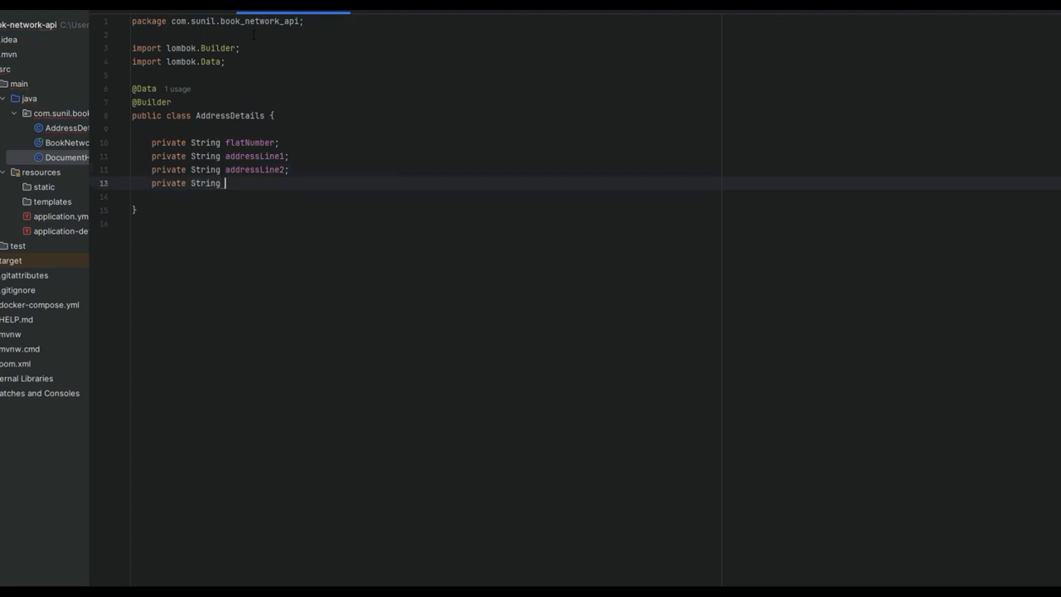
pyautogui.write('zipcode')
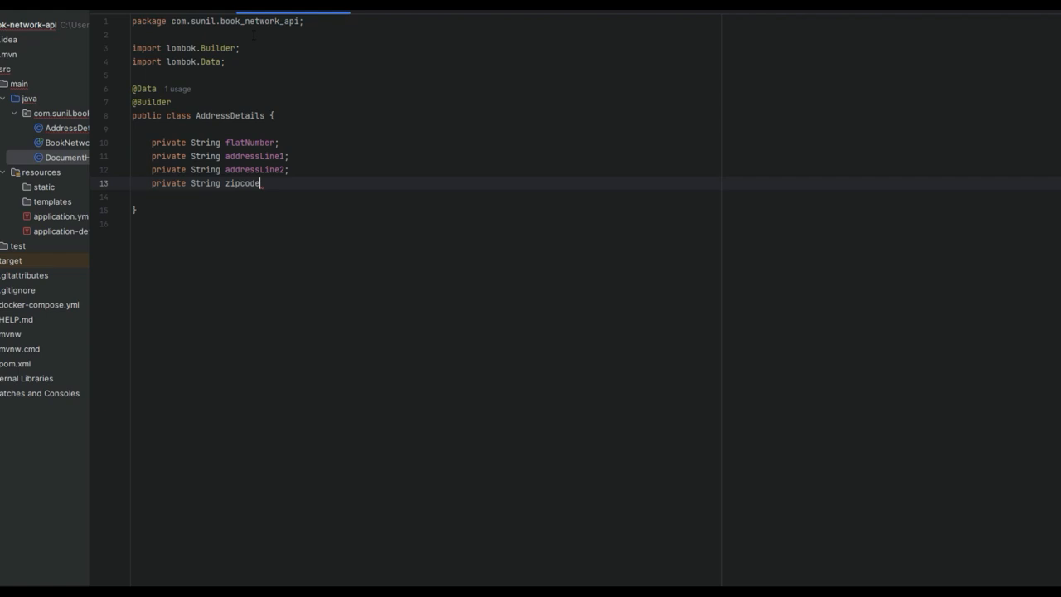
pyautogui.write(';')
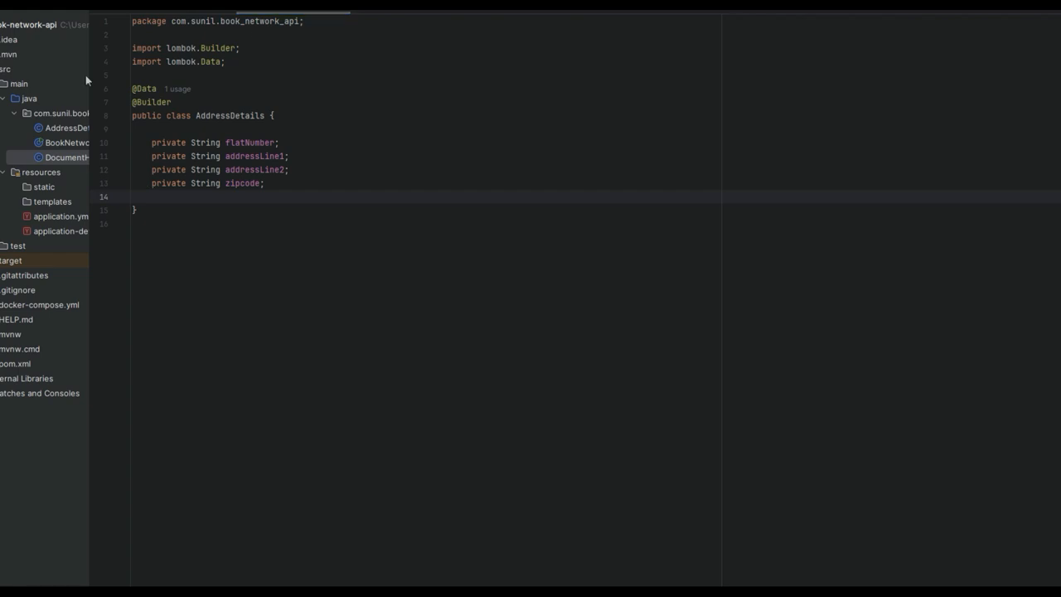
# - Create a Main class in the package with a main method
pyautogui.rightClick(60, 113)
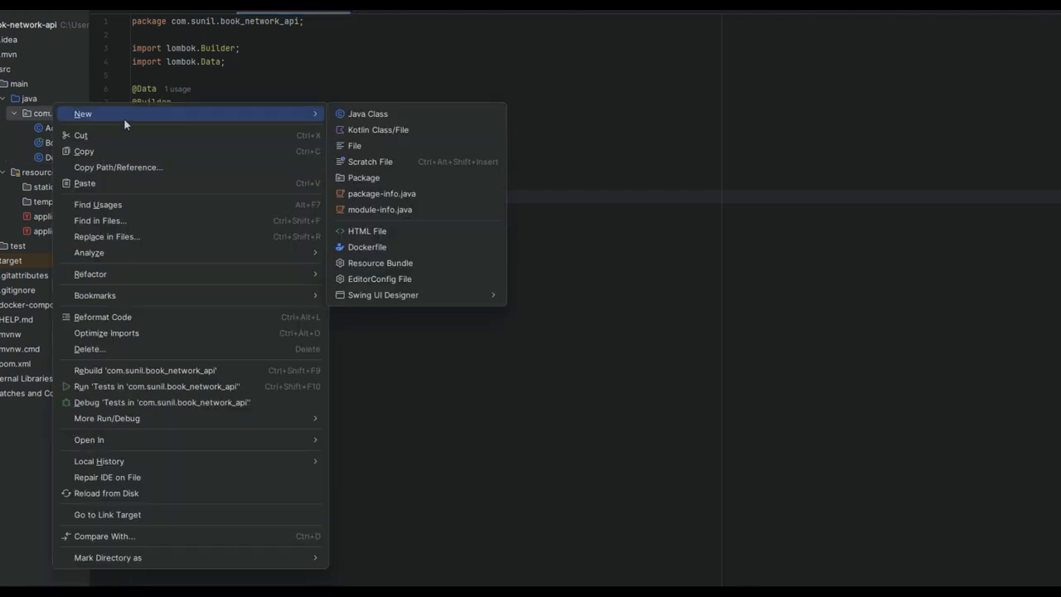
pyautogui.click(367, 113)
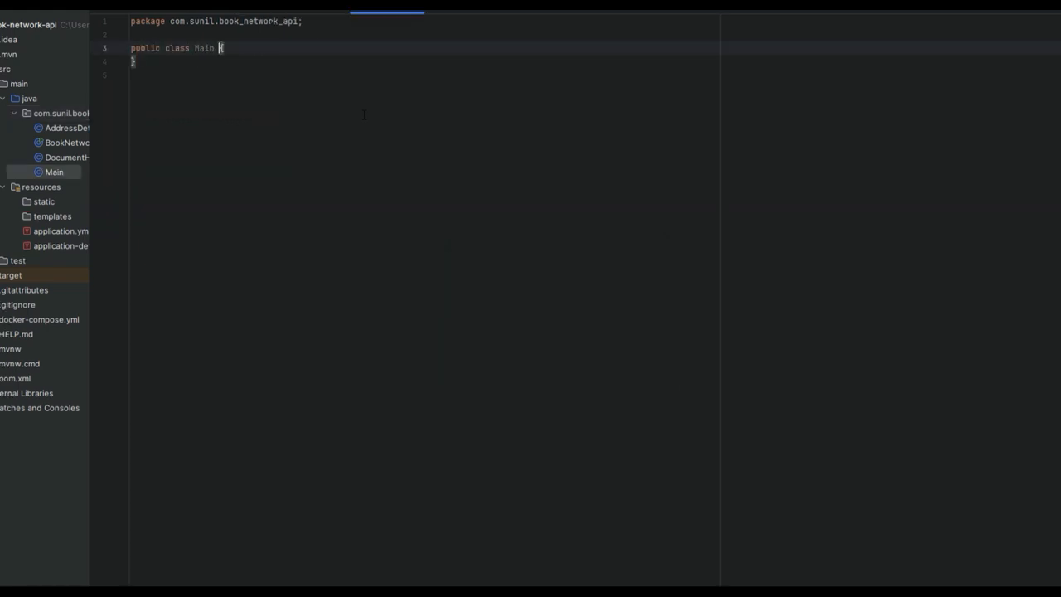
pyautogui.press('Enter')
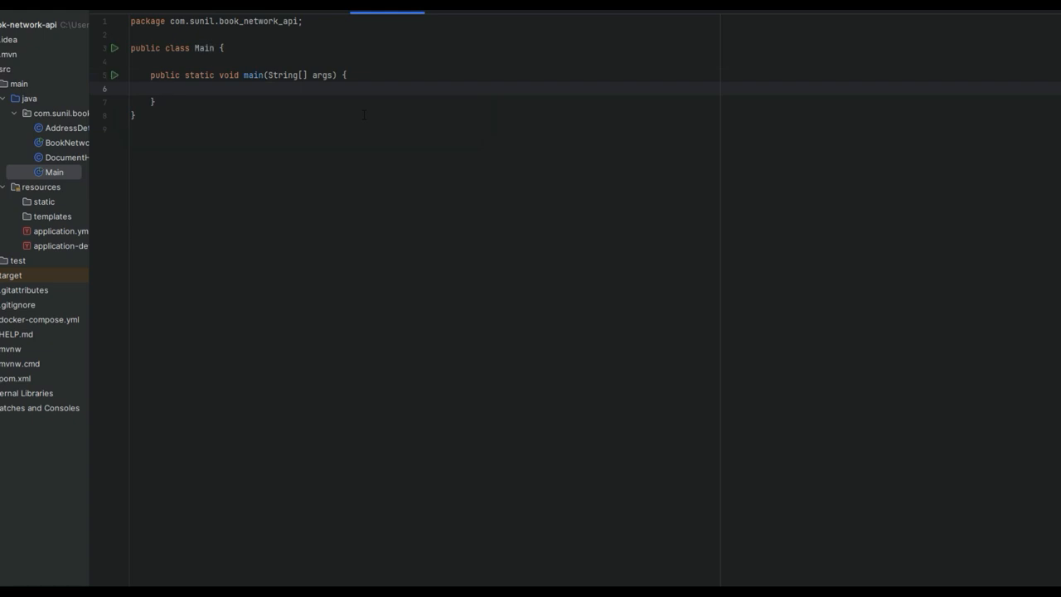
pyautogui.write('DocumentHolderDetails')
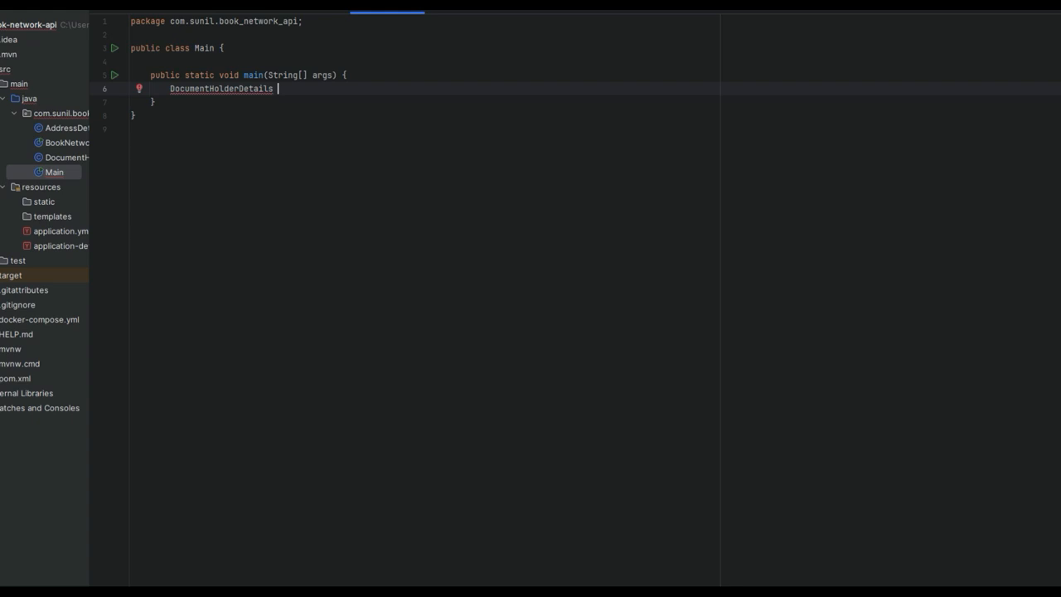
pyautogui.write('documentHolderDetails')
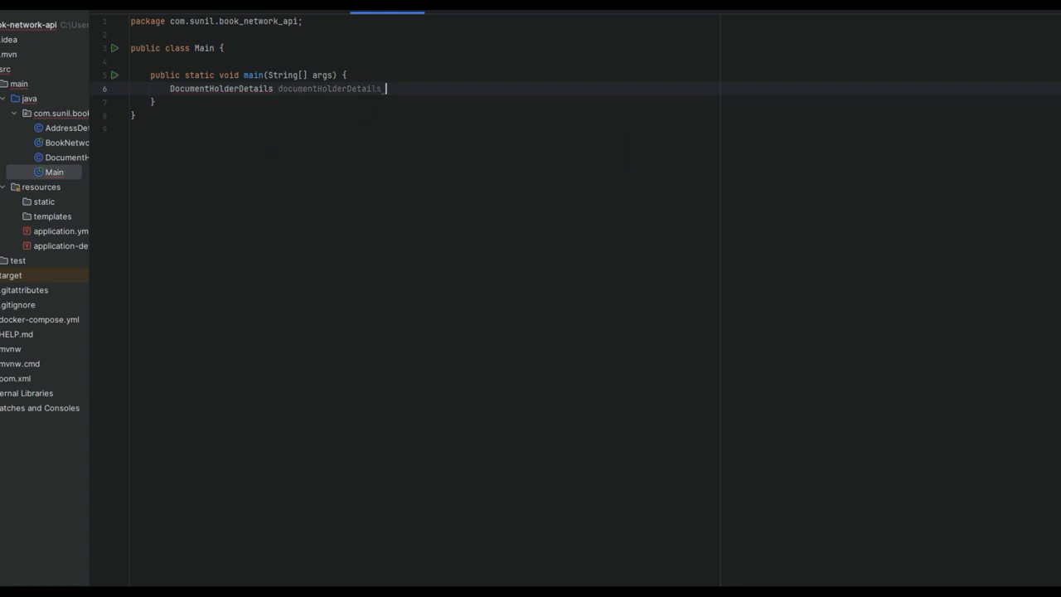
pyautogui.write('= DOc')
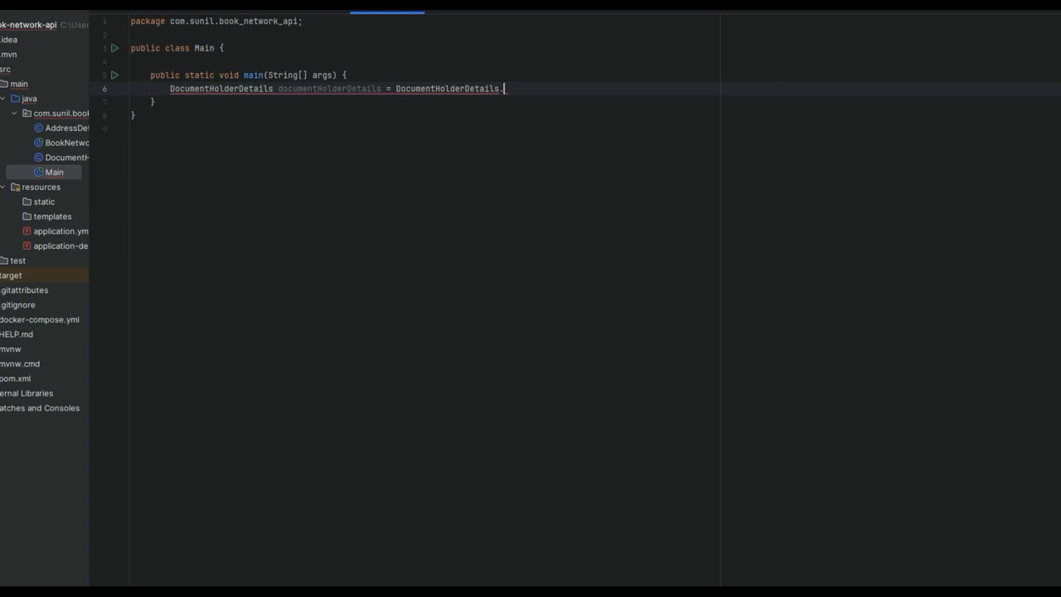
pyautogui.write('builder()')
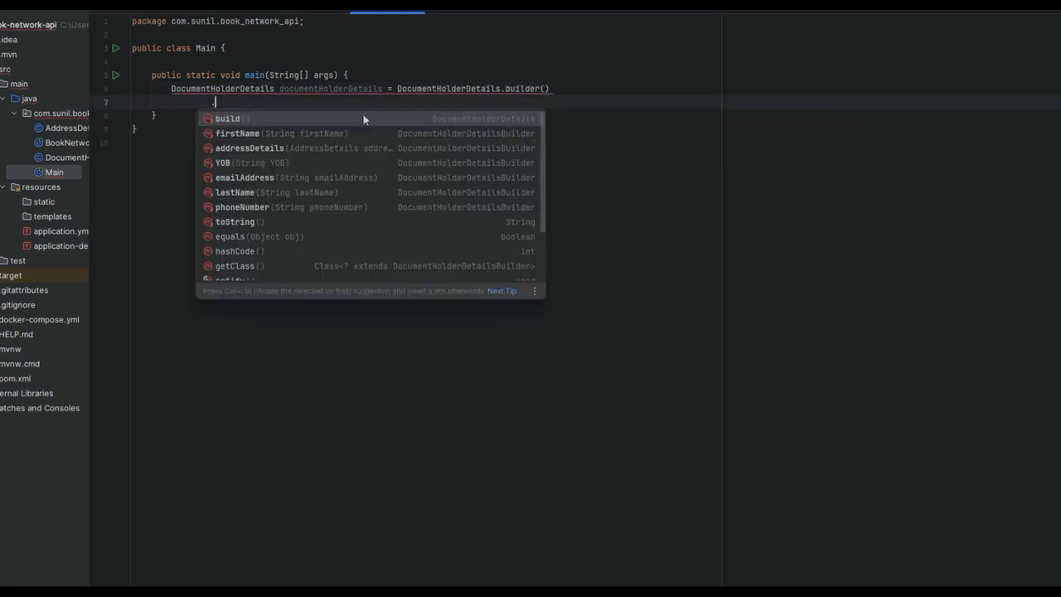
pyautogui.write('.firstName(')
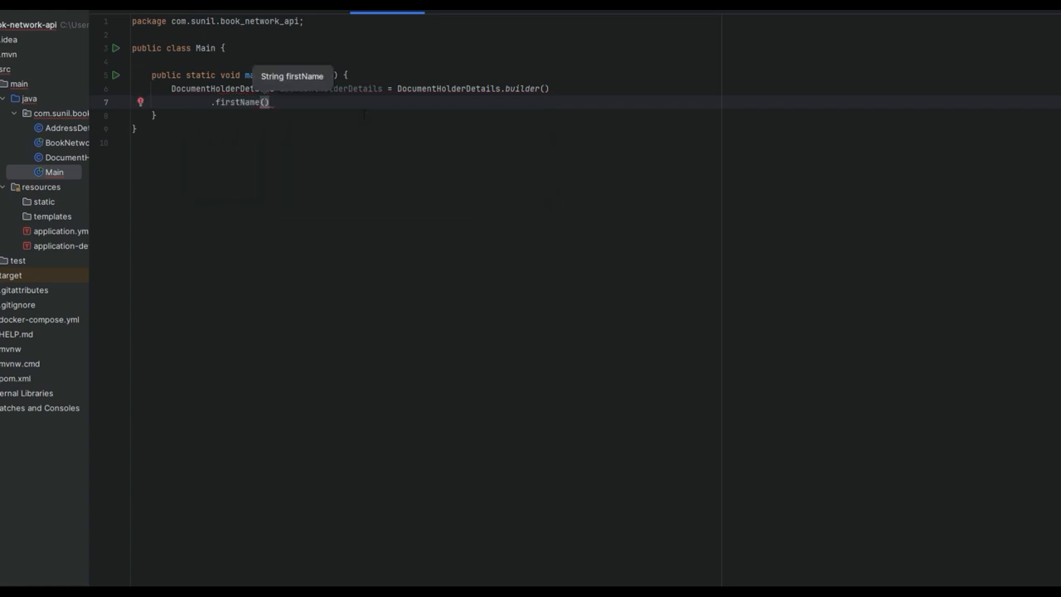
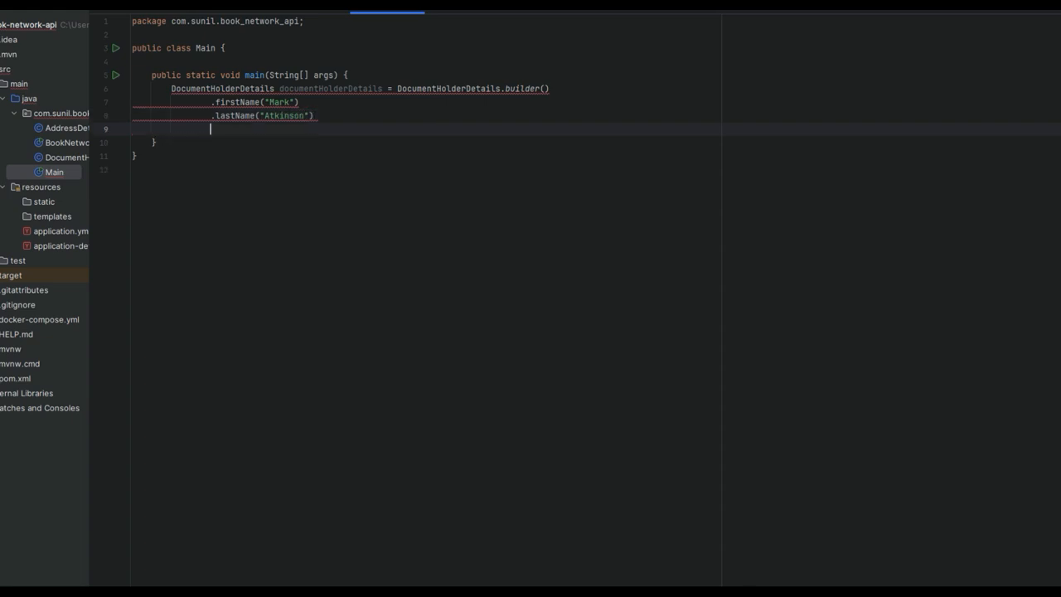
pyautogui.write('.emailAddress()')
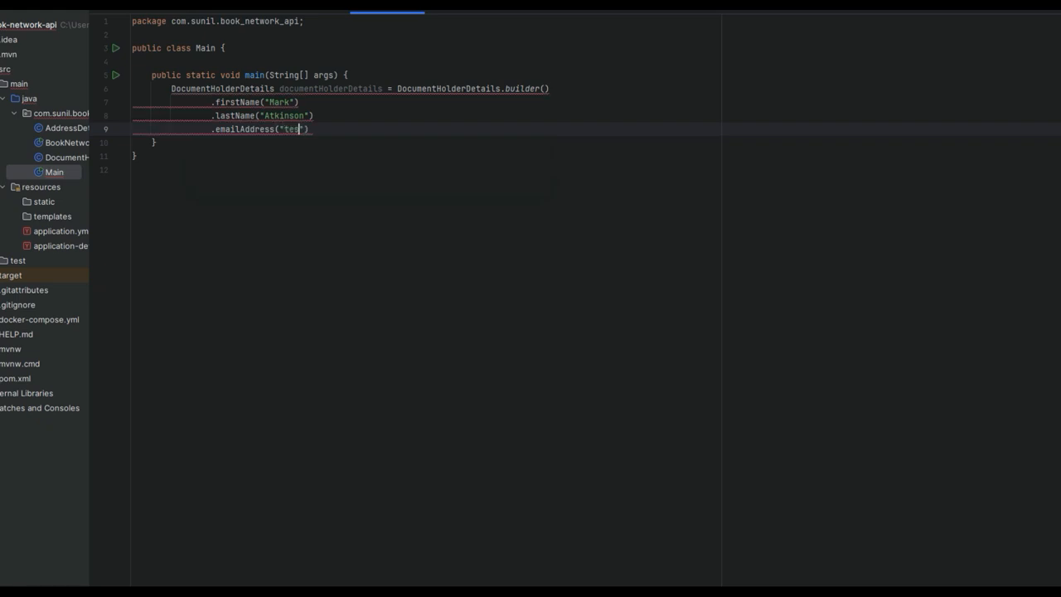
pyautogui.write('user')
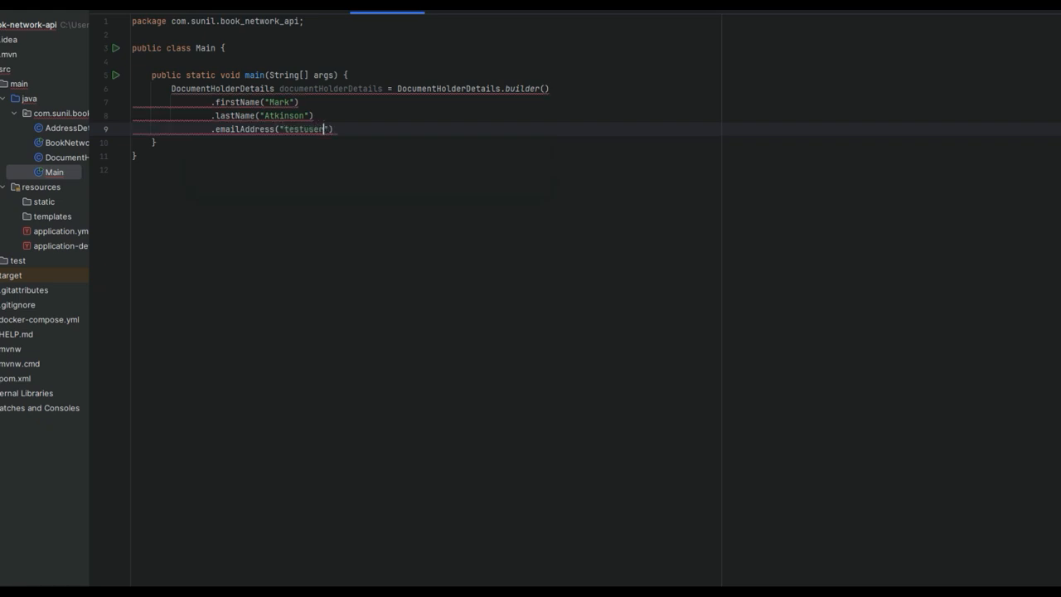
pyautogui.write('@test')
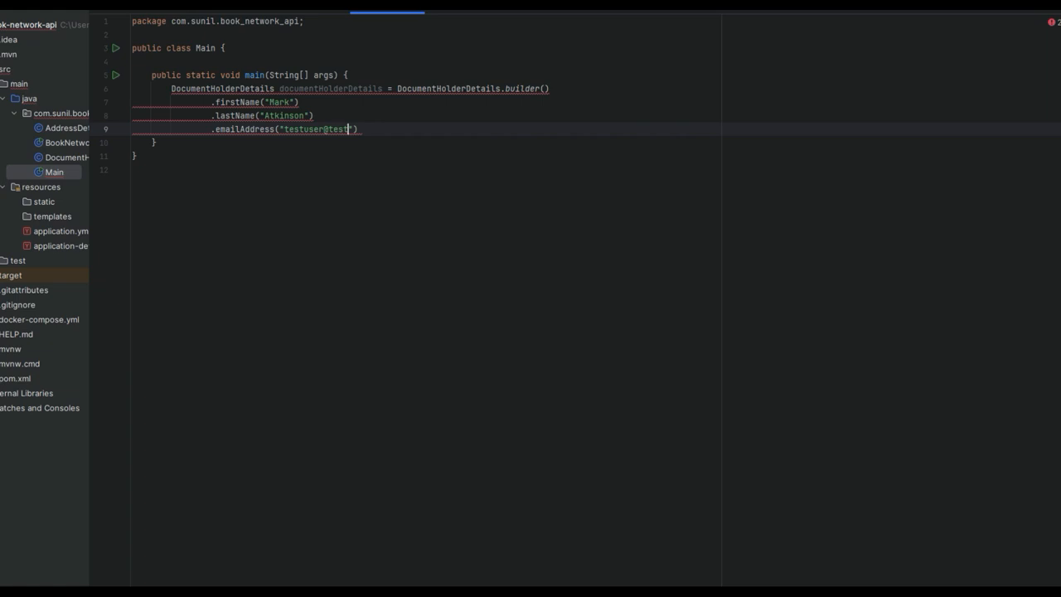
pyautogui.write('.com')
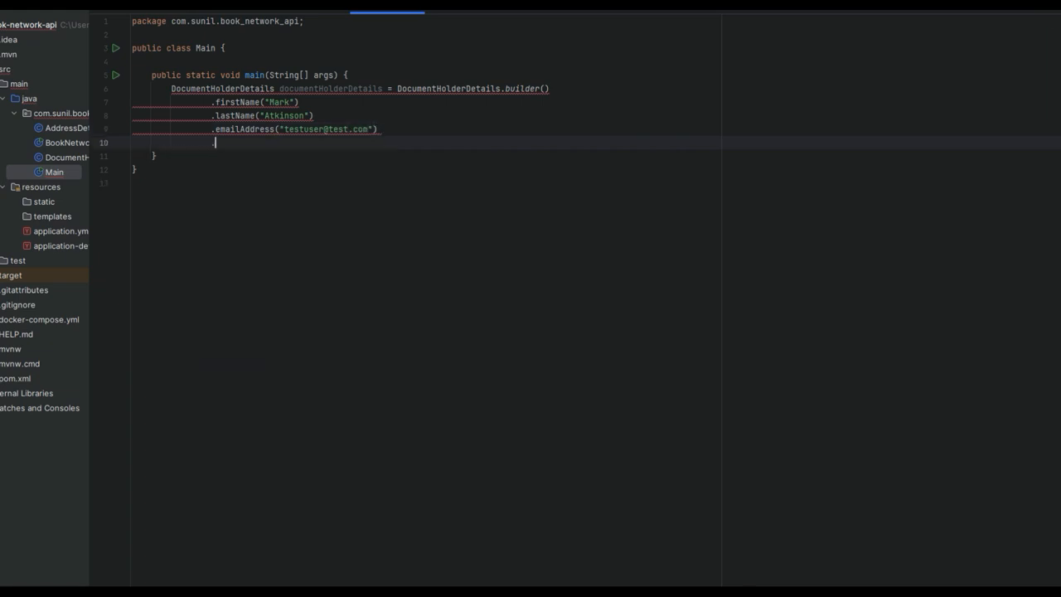
pyautogui.write('.YOB(""')
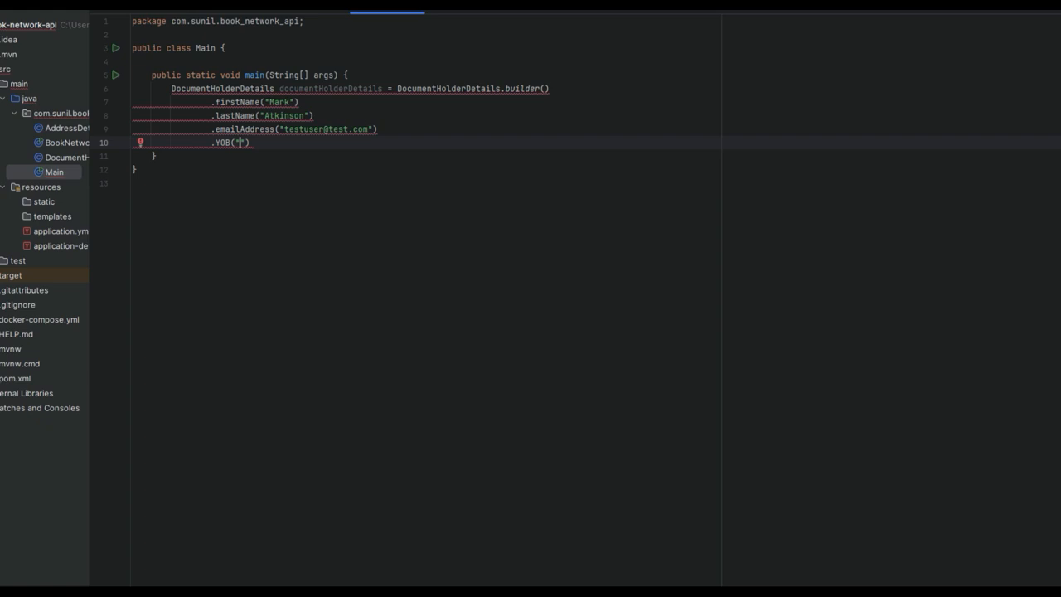
pyautogui.write('1965')
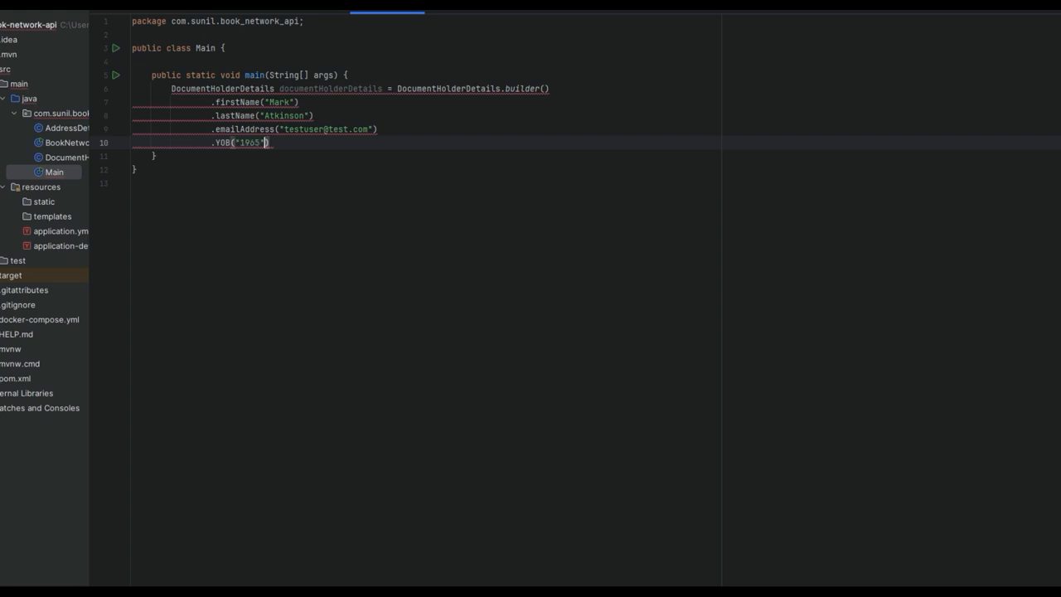
pyautogui.write('.addressDetails(')
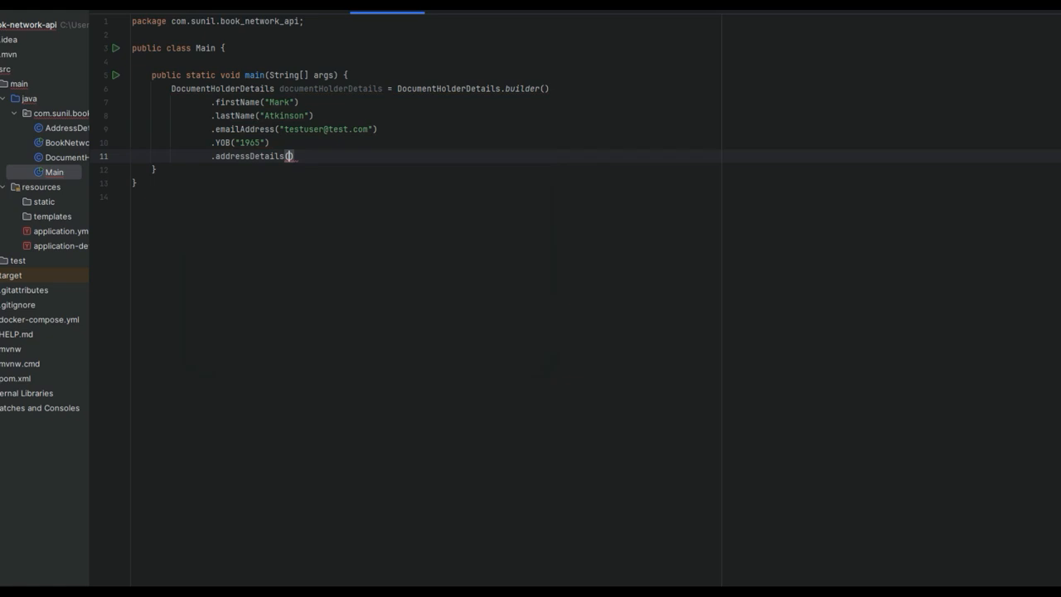
# - Begin a nested AddressDetails builder with flatNumber '123'
pyautogui.write('AddressDetails')
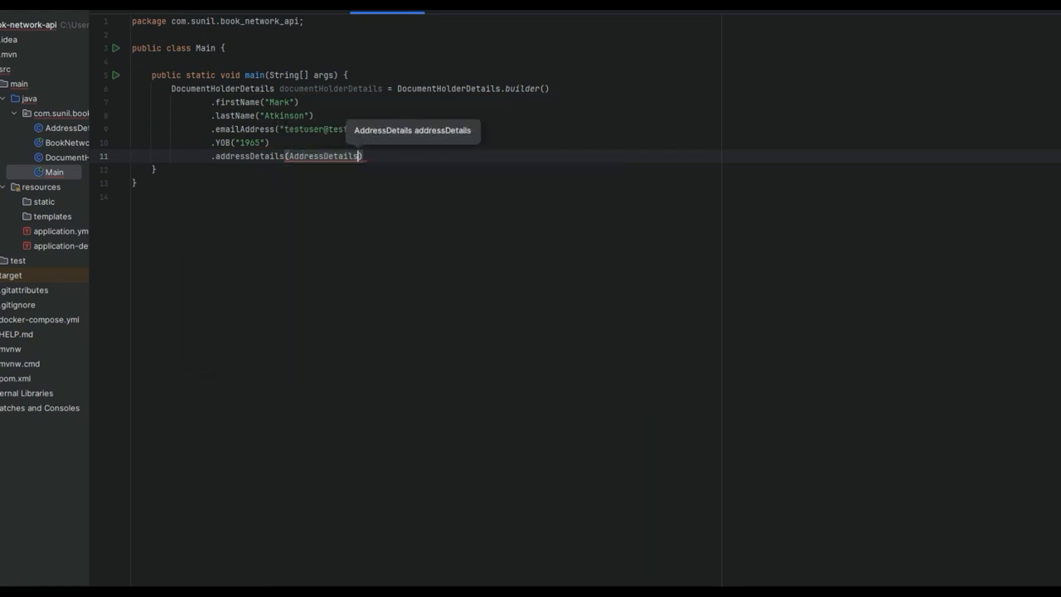
pyautogui.write('.bu')
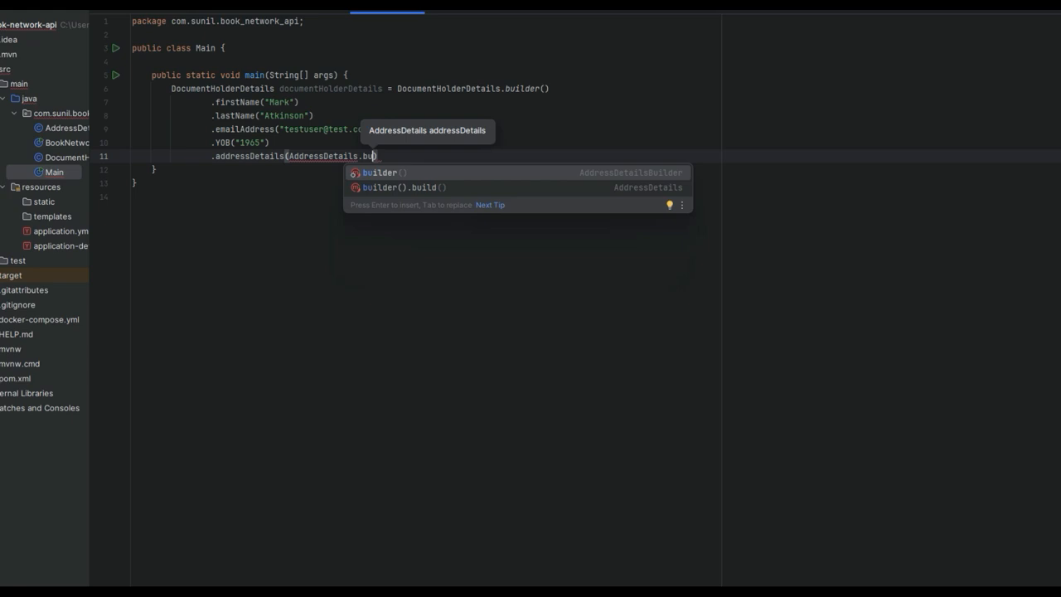
pyautogui.press('Enter')
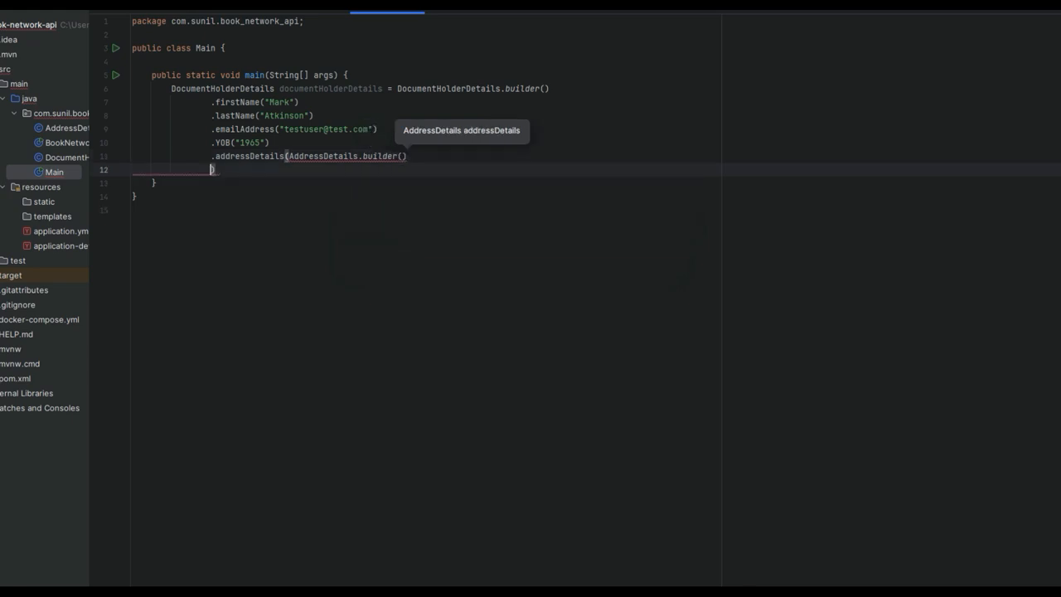
pyautogui.write('.flatNumber("123')
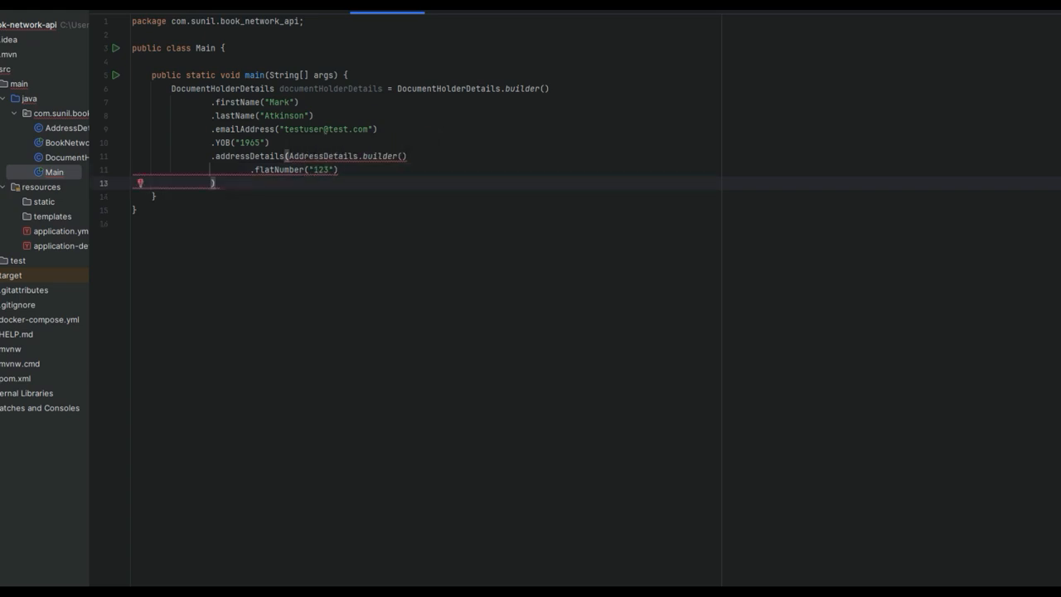
pyautogui.write('.addressLine1(')
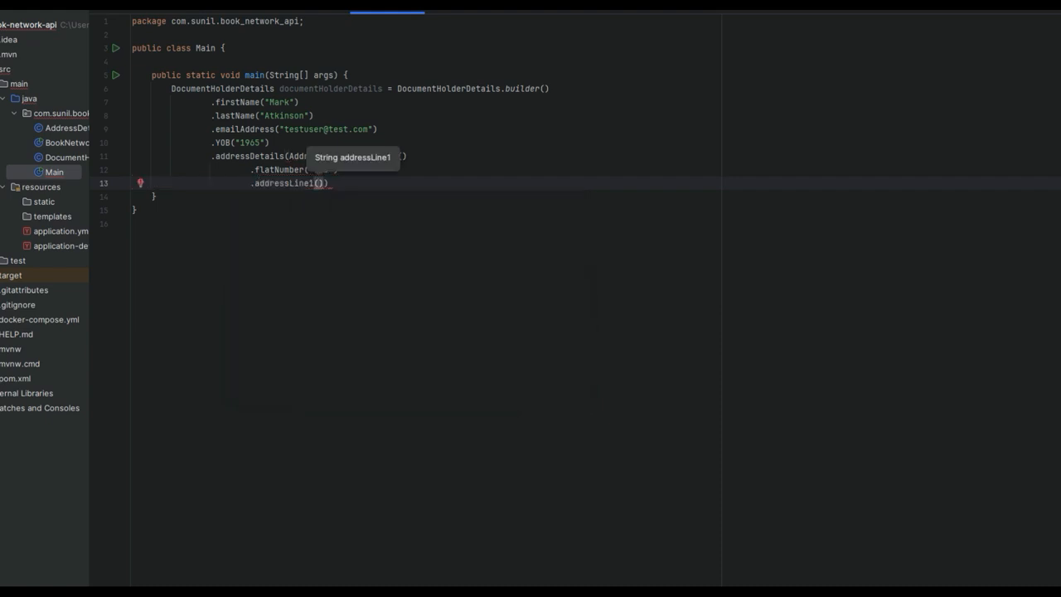
pyautogui.write('""')
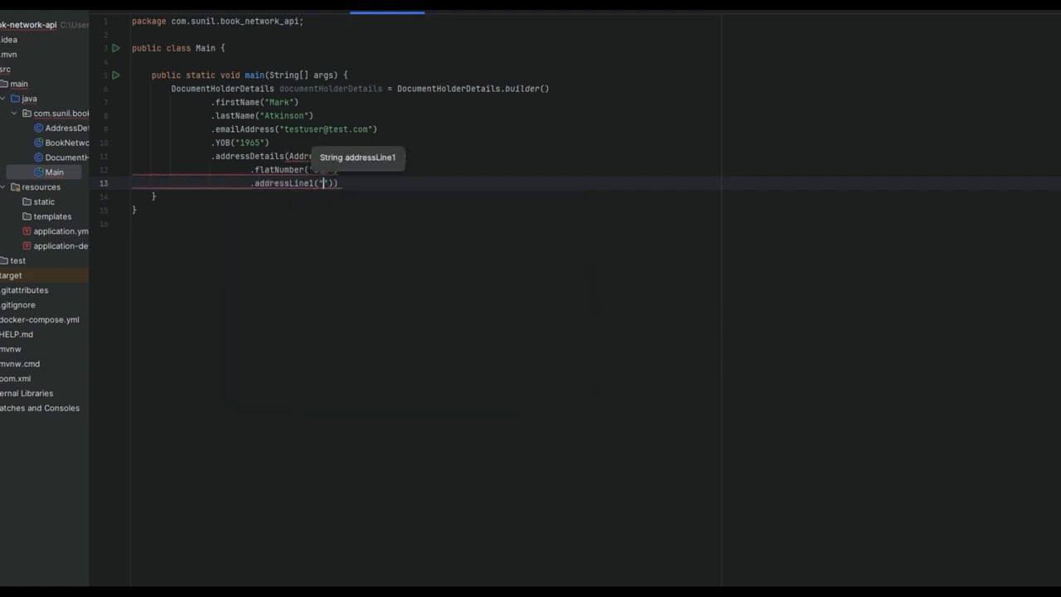
# - Set addressLine1 'church street', addressLine2 'next to bus stop', zipcode '123123', and close both builders
pyautogui.write('church st')
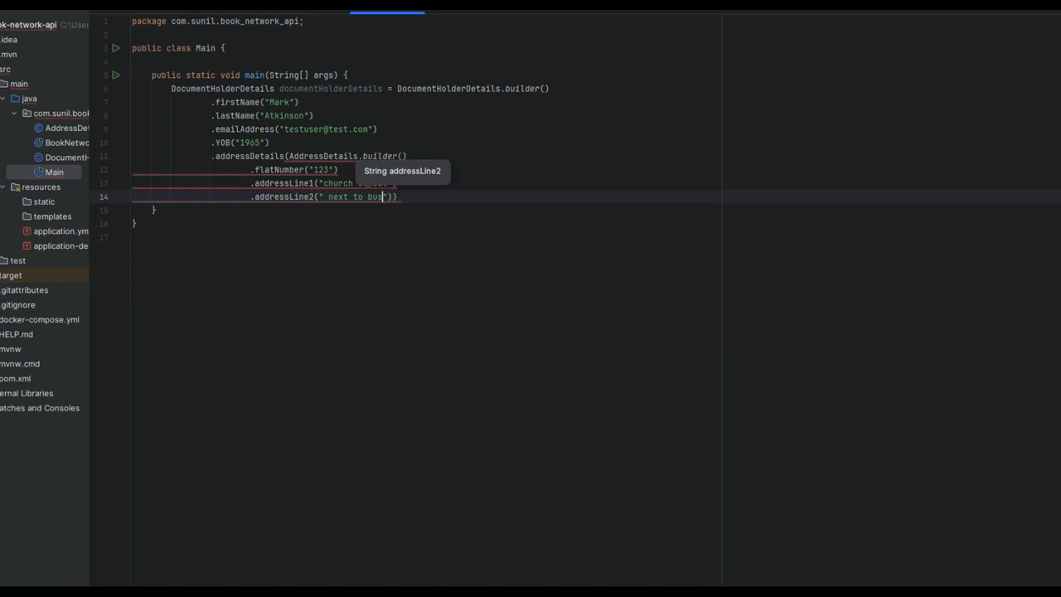
pyautogui.write('stop')
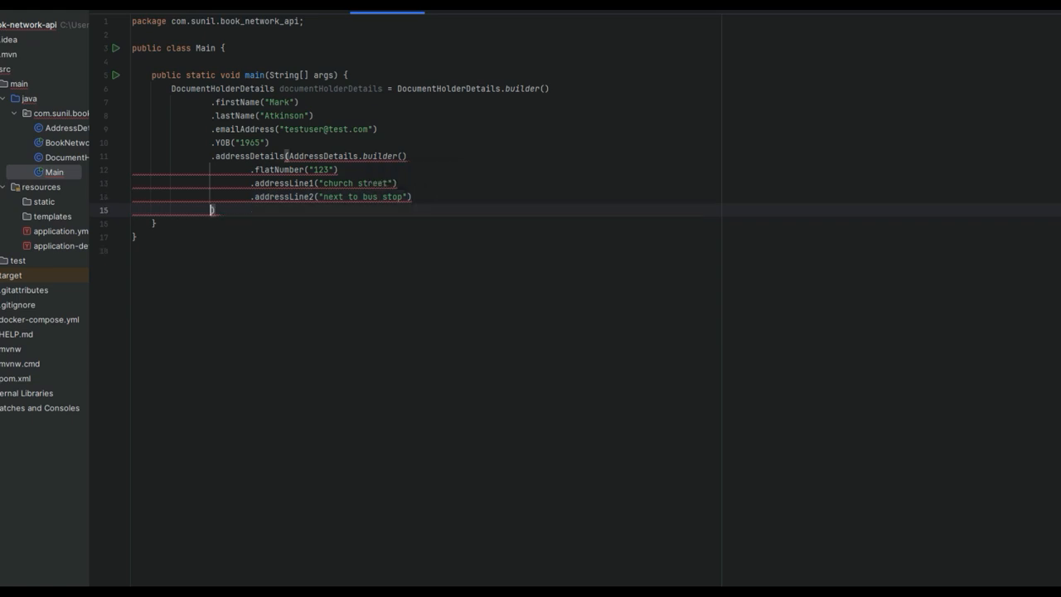
pyautogui.write('.zipcode(')
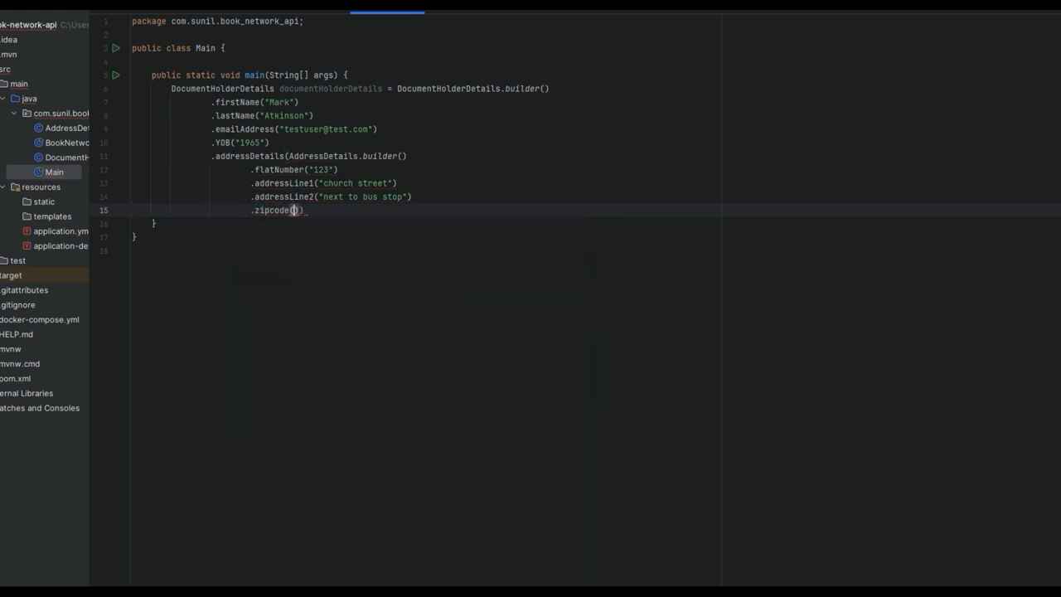
pyautogui.write('123123"')
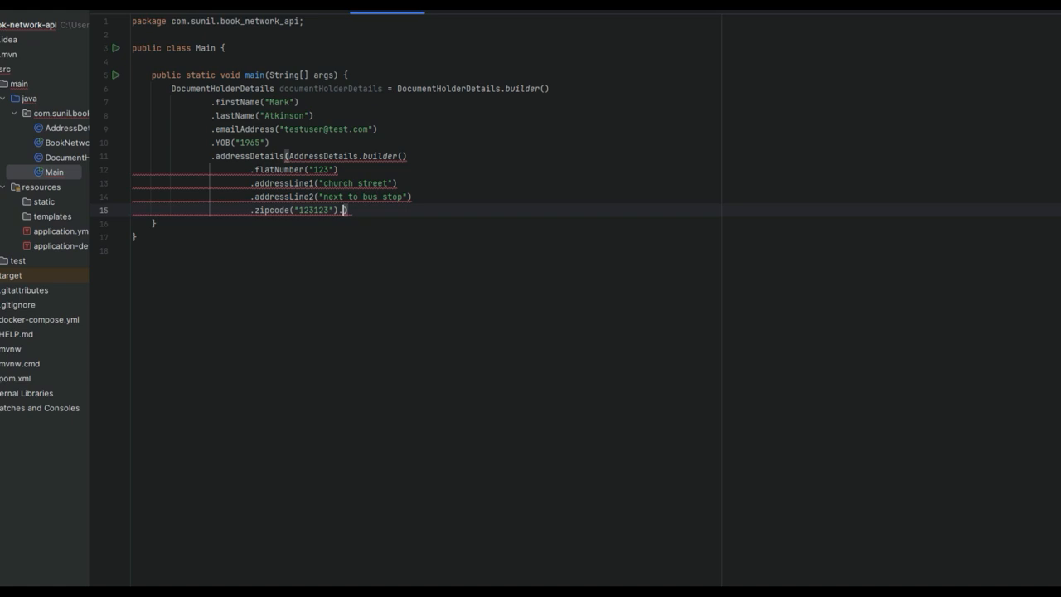
pyautogui.write('.build()')
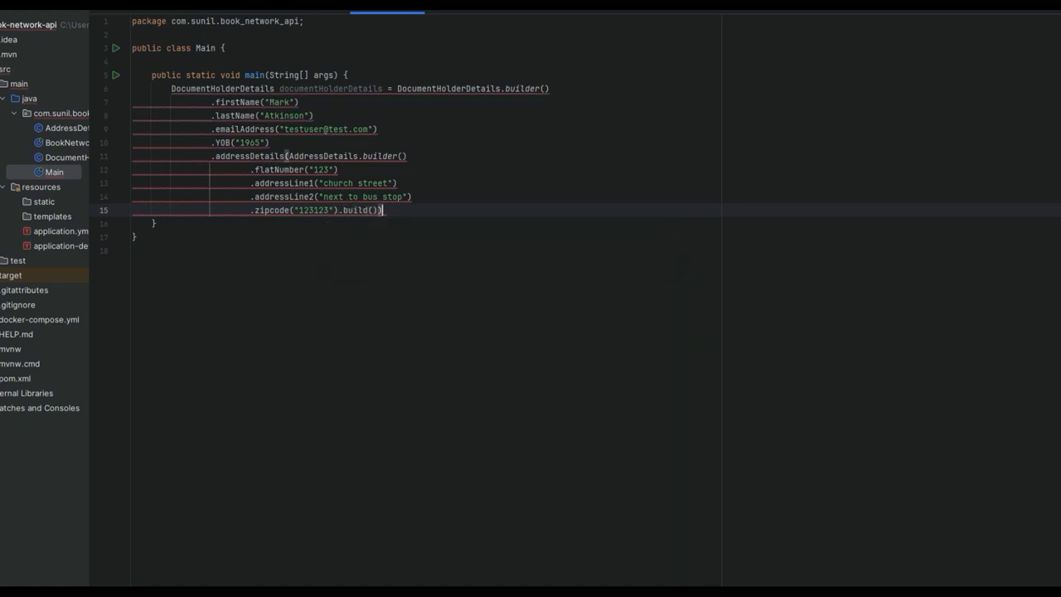
pyautogui.write('.build()')
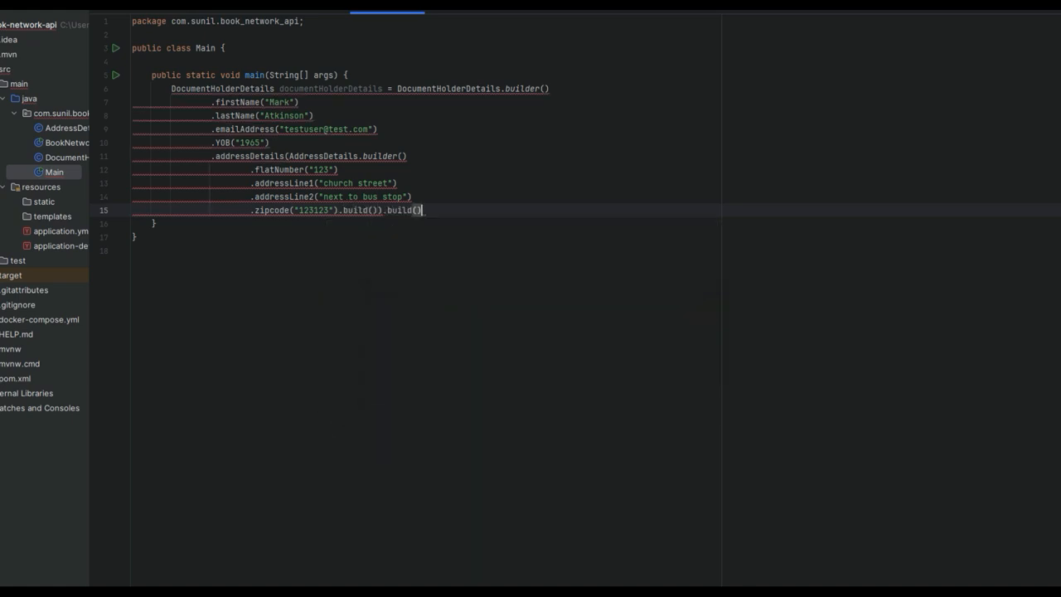
pyautogui.write(';')
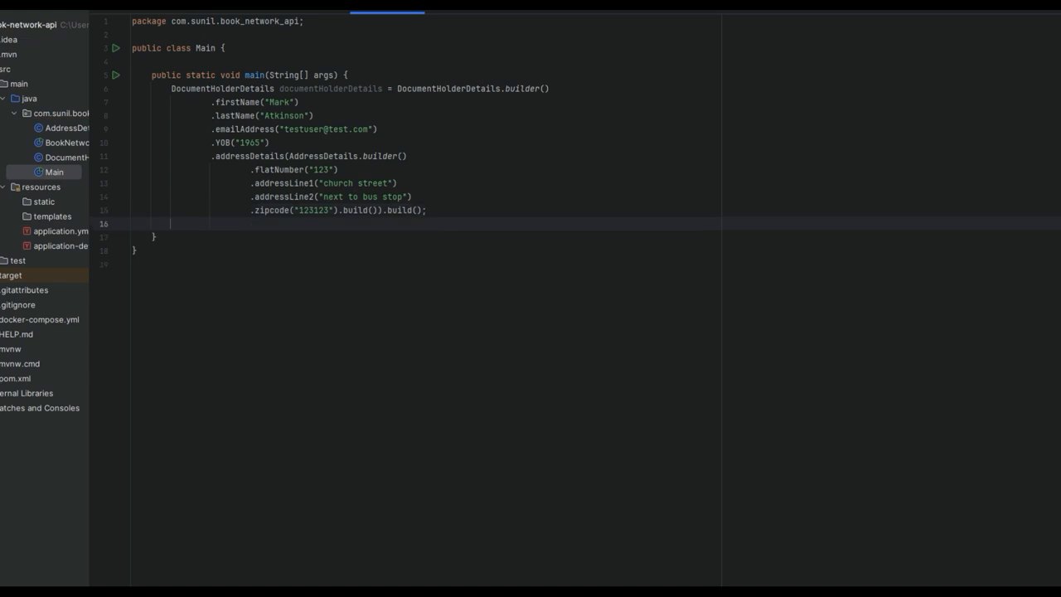
# - Create an ObjectMapper named mapper with SerializationFeature.INDENT_OUTPUT enabled
pyautogui.press('Enter')
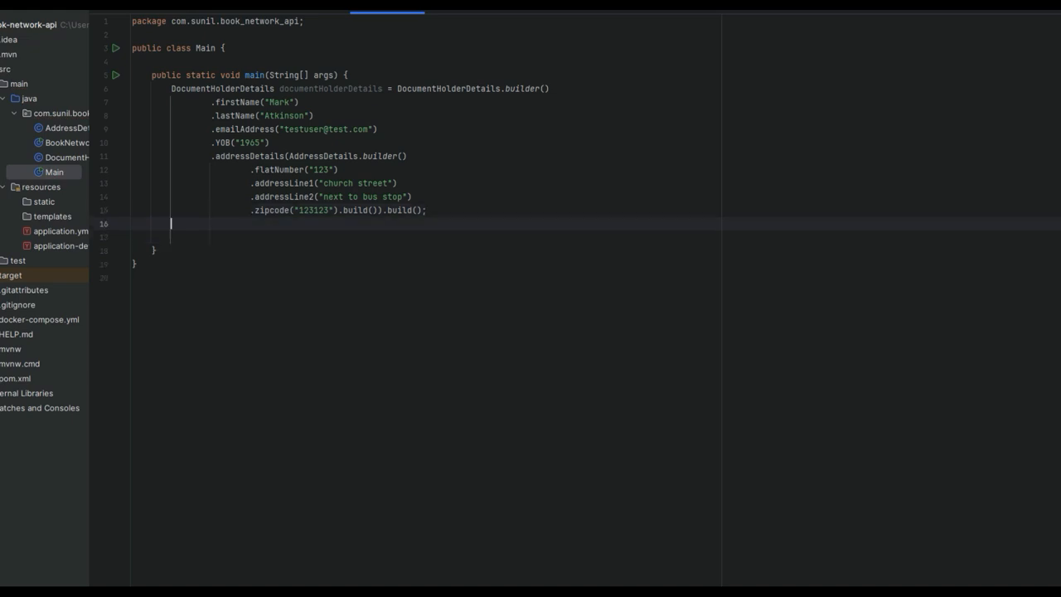
pyautogui.press('enter')
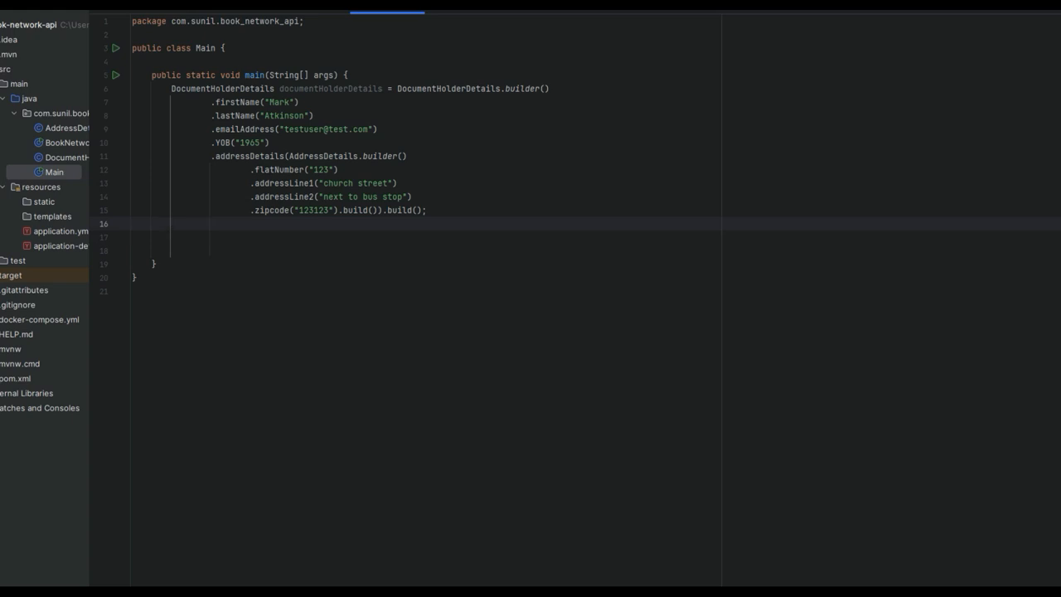
pyautogui.write('ObjectMapper')
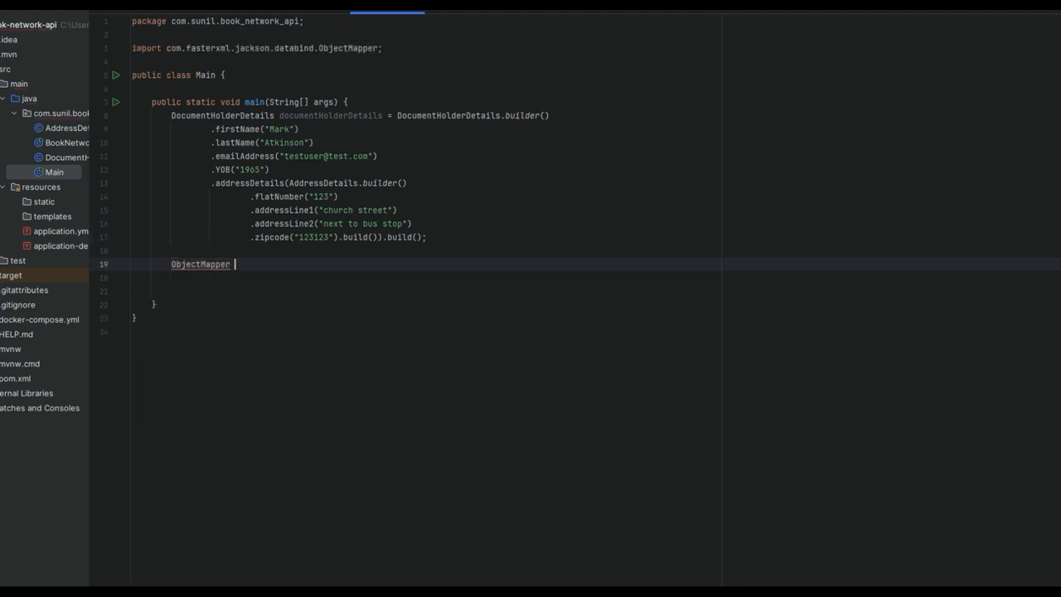
pyautogui.write('mapper =')
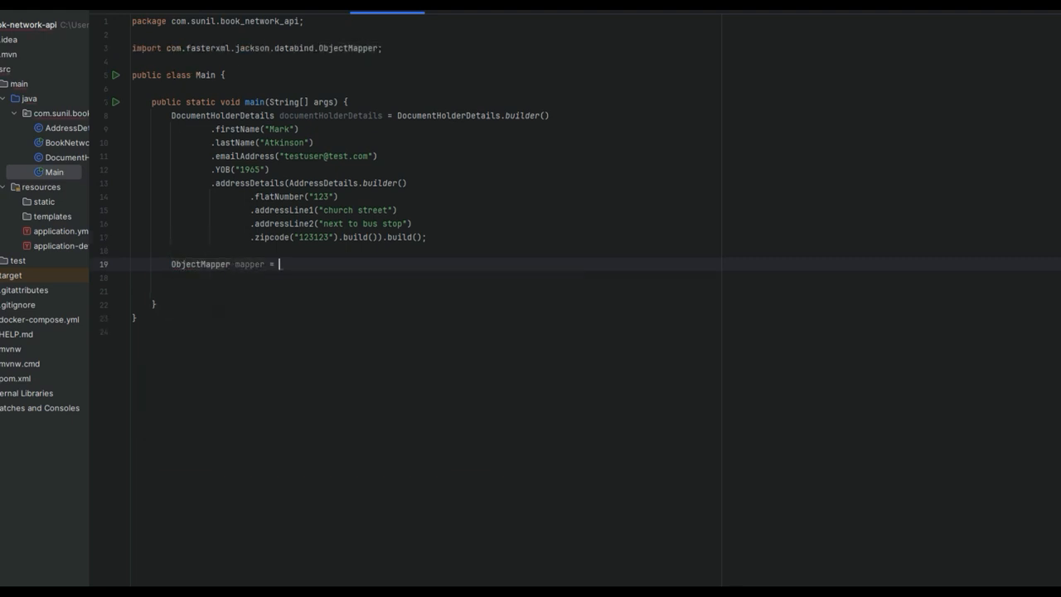
pyautogui.write('new ObjectMapper();')
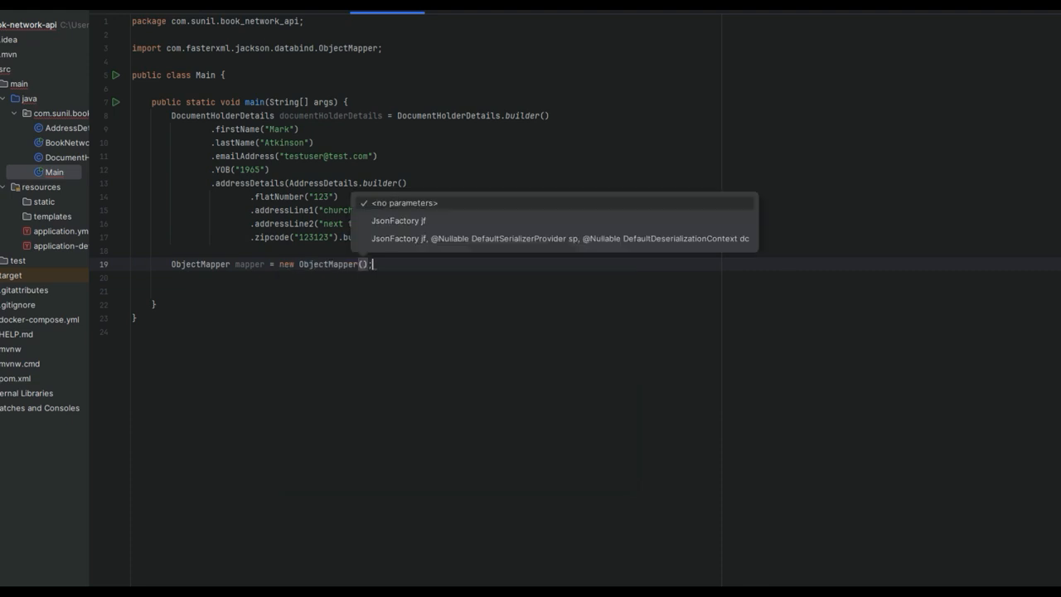
pyautogui.write('mapper')
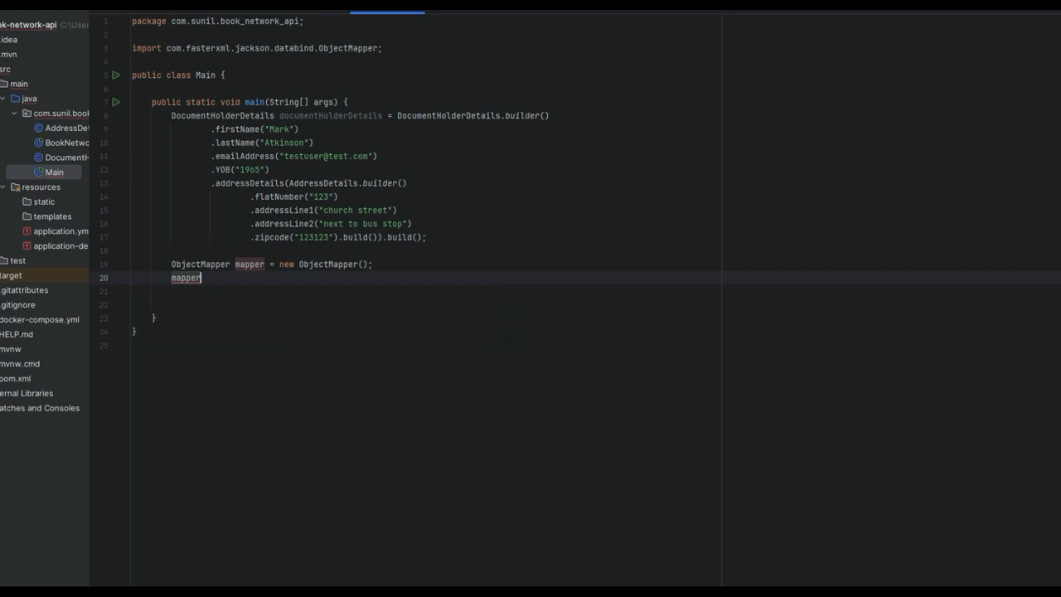
pyautogui.write('.enable()')
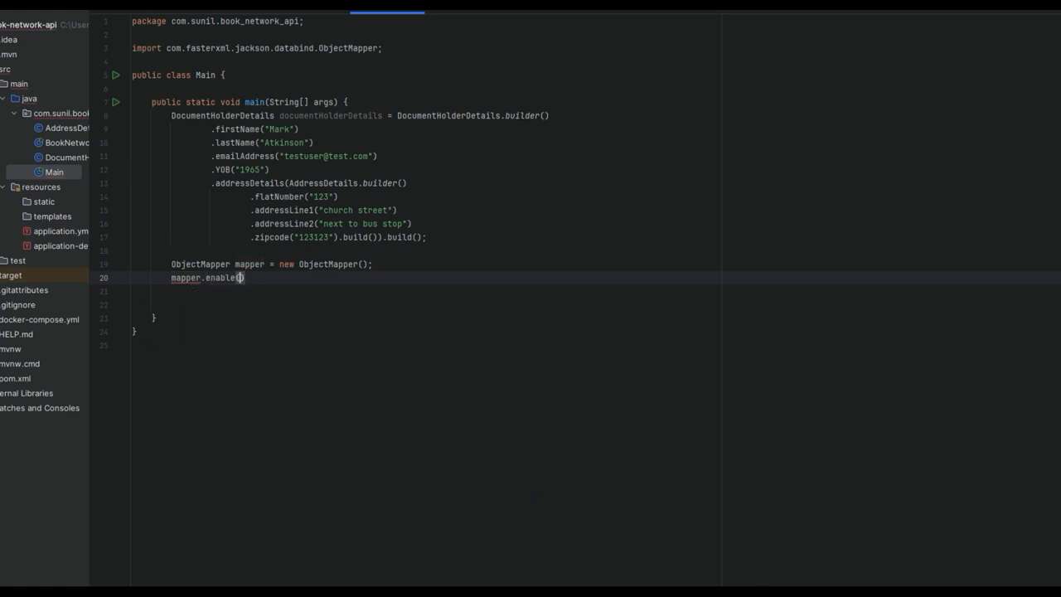
pyautogui.write('Ser')
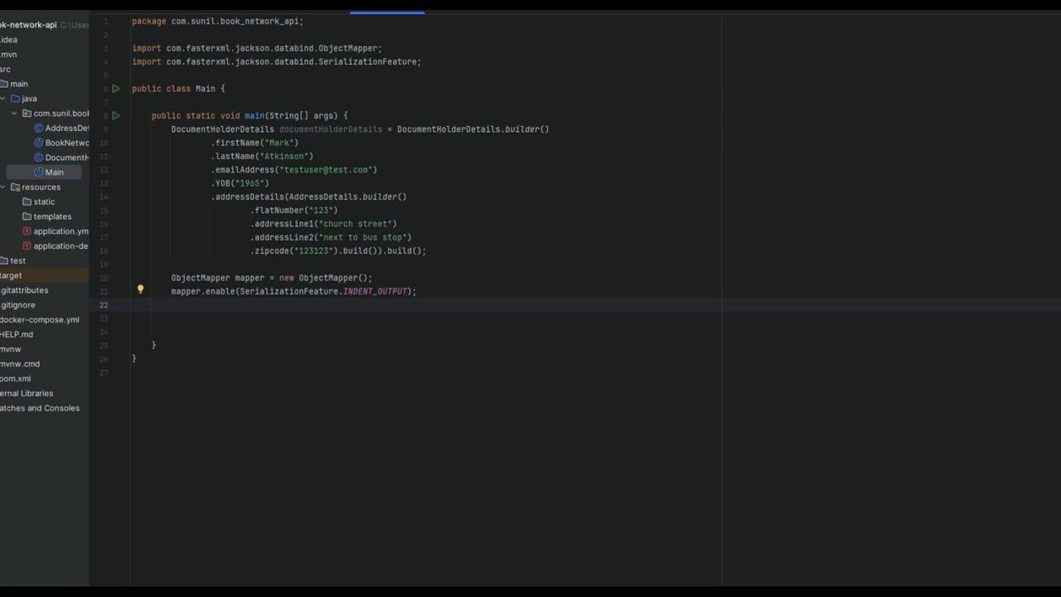
# - Print mapper.writeValueAsString(documentHolderDetails) with System.out.println
pyautogui.write('System.out.println();')
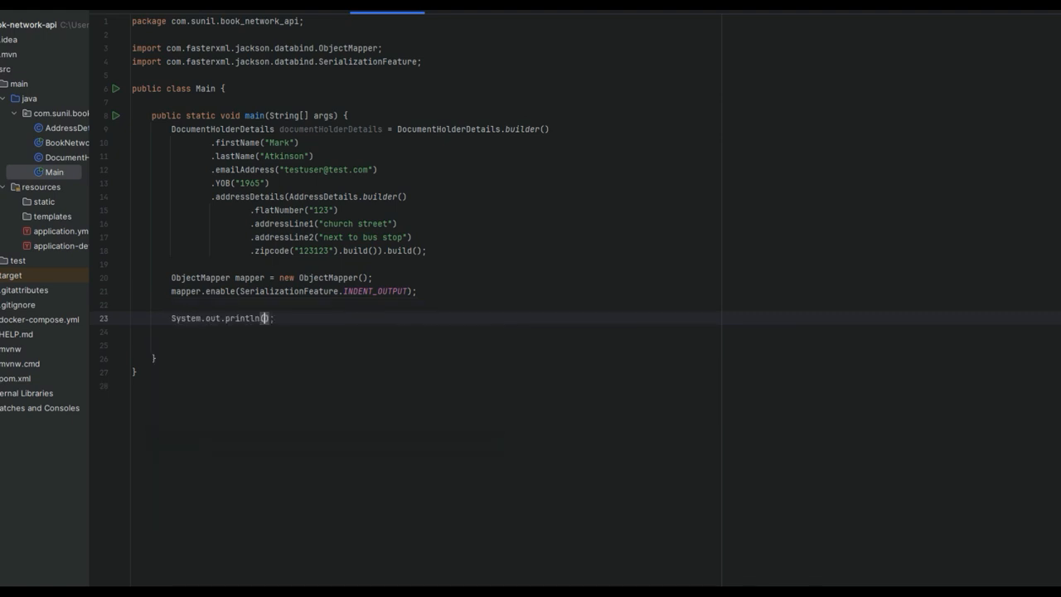
pyautogui.write('mapper.writeValueAsString(d')
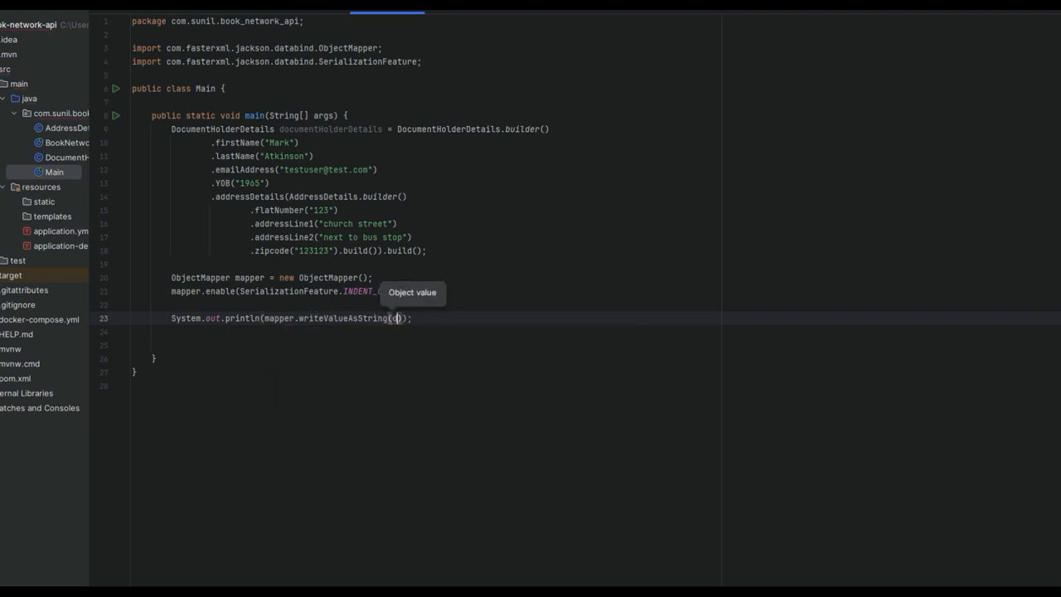
pyautogui.write('documentHolderDetails')
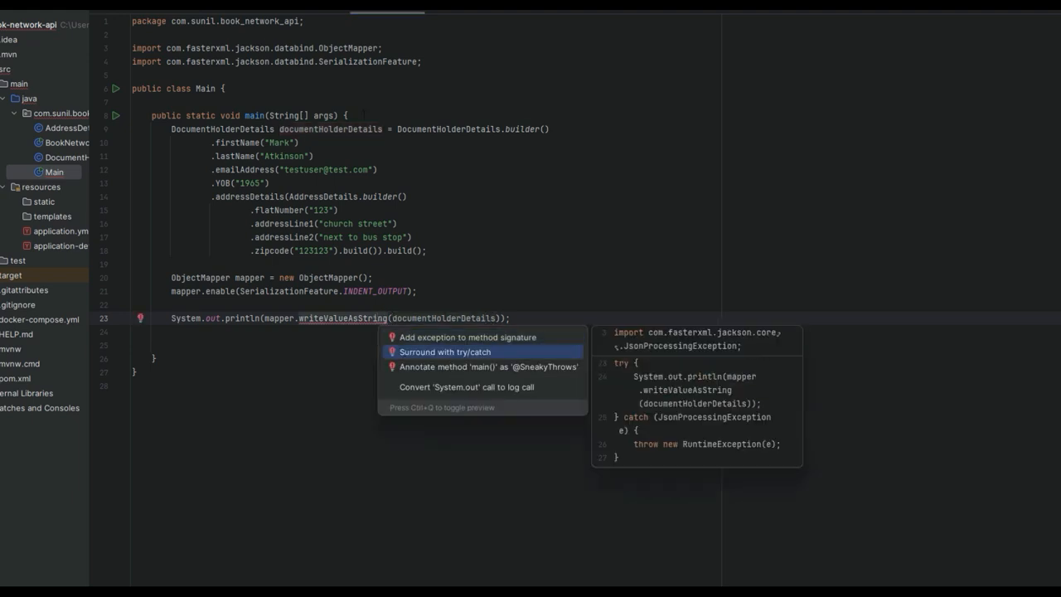
# - Surround the JSON print with try/catch and scroll through the indented JSON run output
pyautogui.click(445, 351)
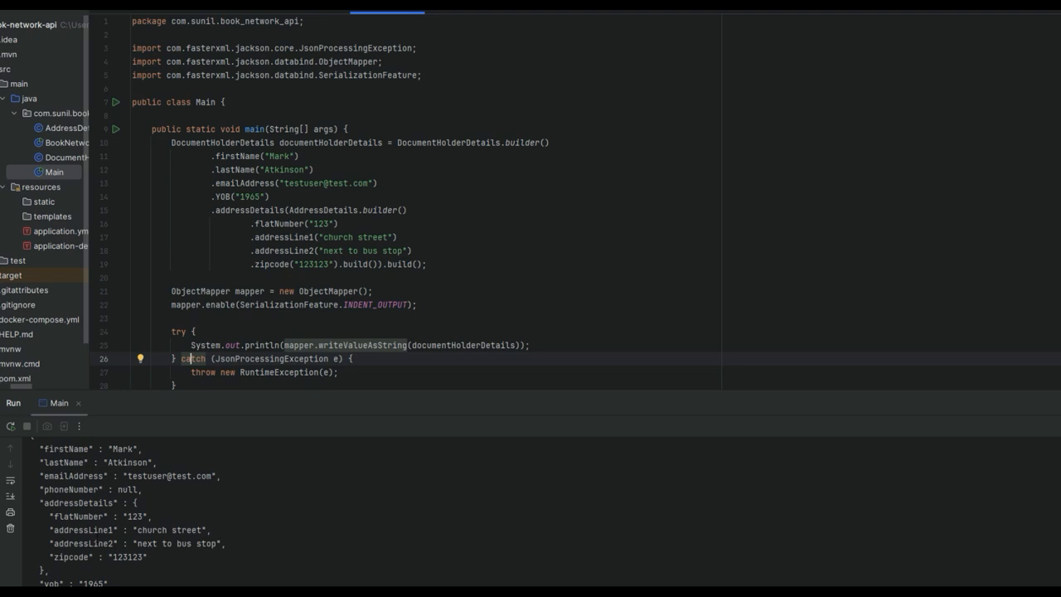
pyautogui.scroll(-3)
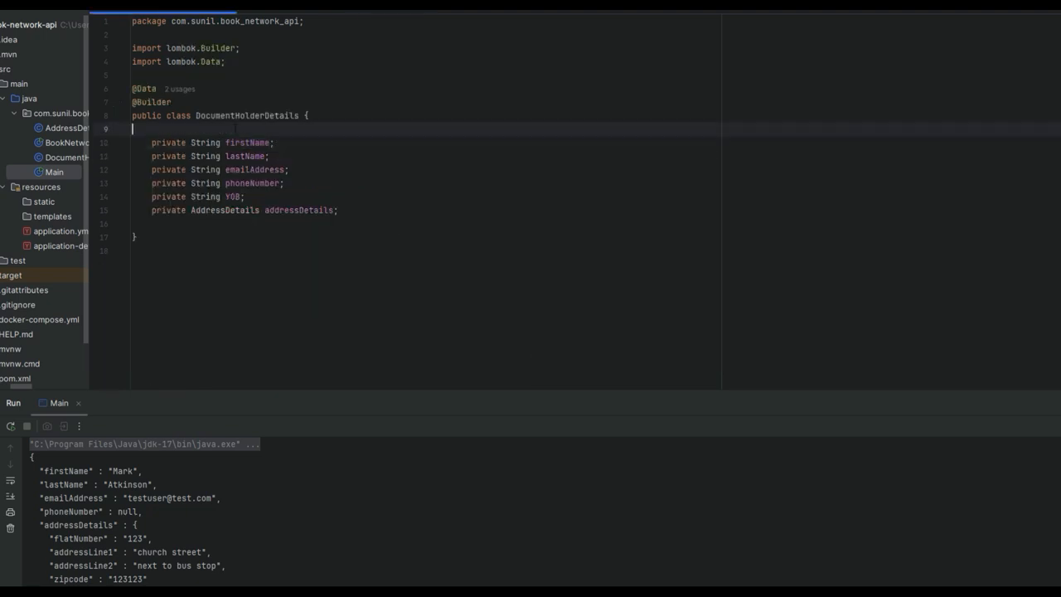
pyautogui.write('@')
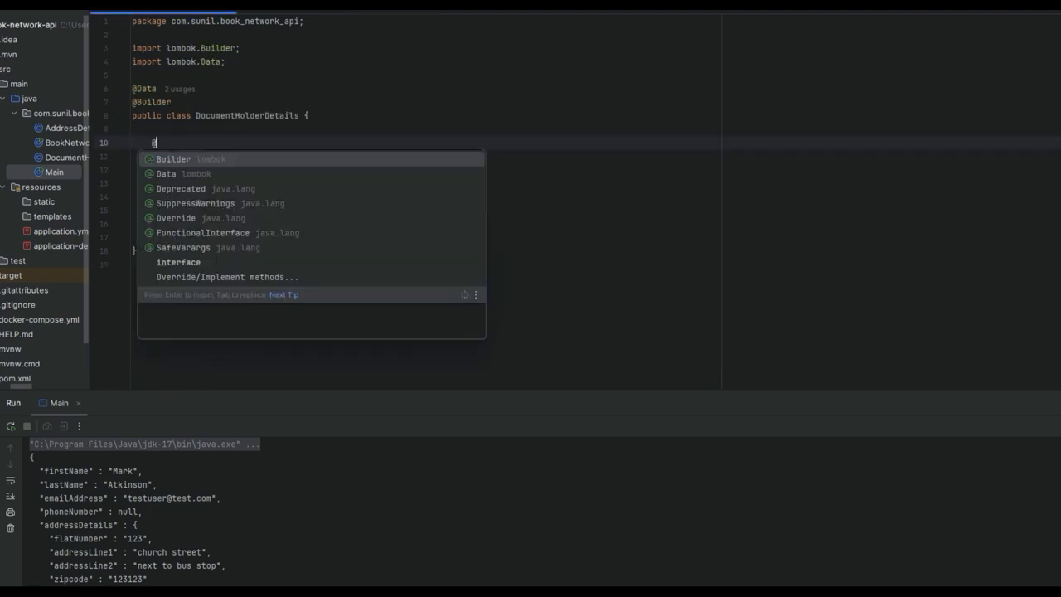
pyautogui.write('JsonProperty("first-name')
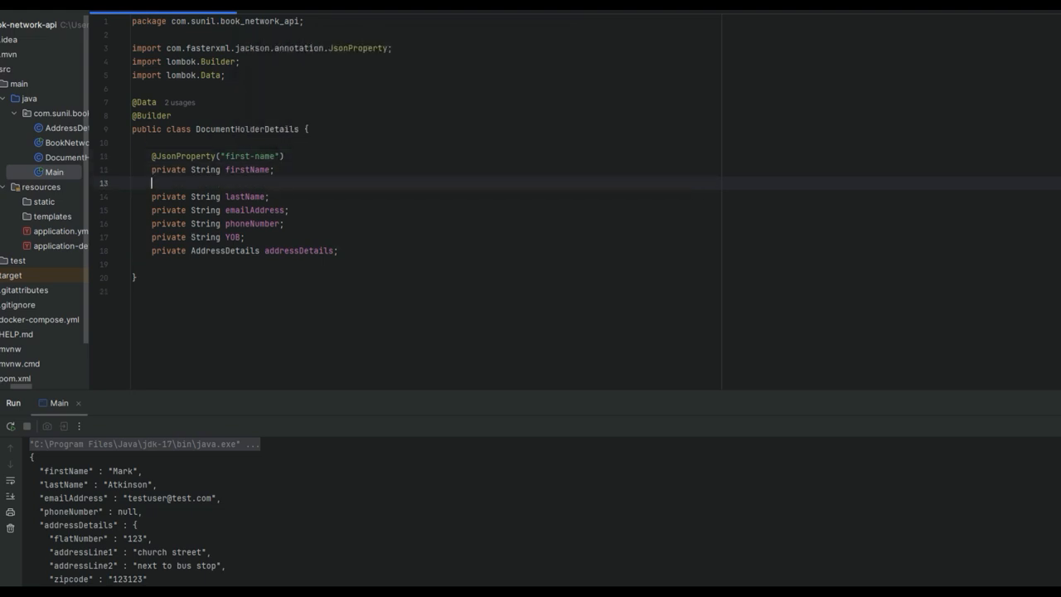
pyautogui.write('@JsonProperty("last-name')
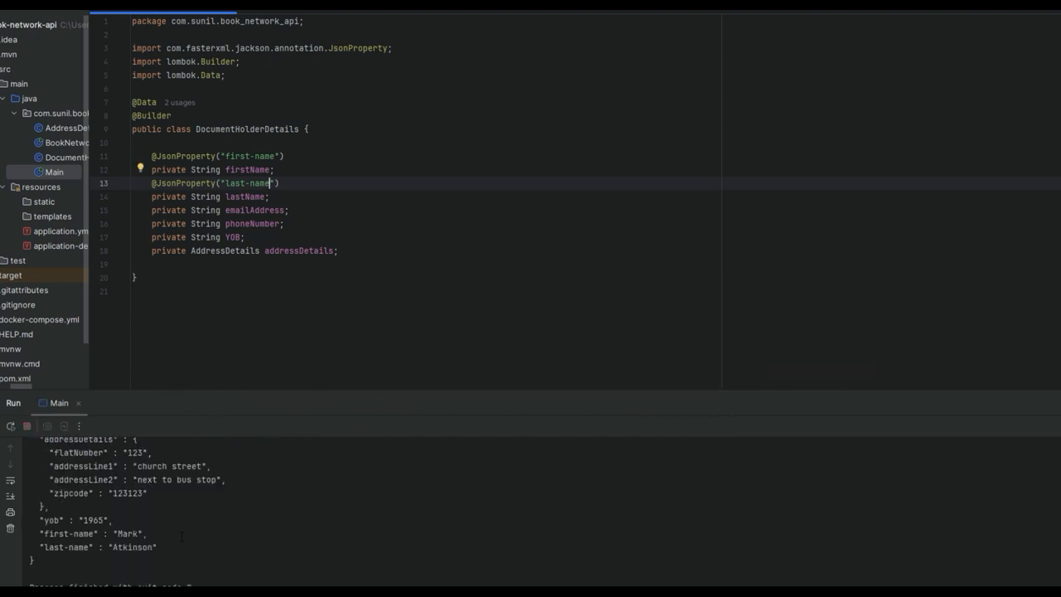
pyautogui.moveTo(37, 534); pyautogui.dragTo(153, 546)
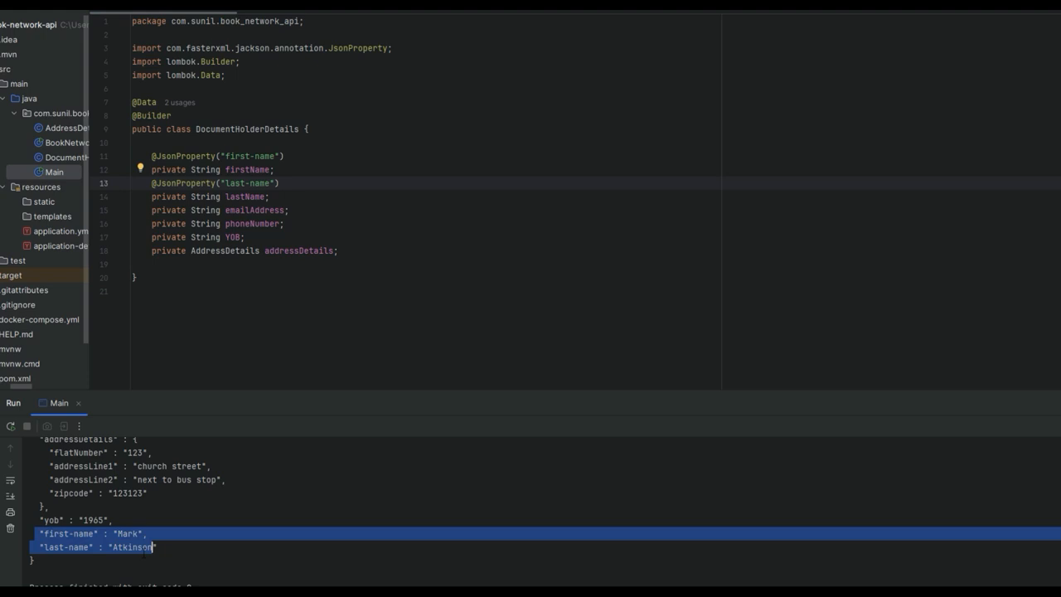